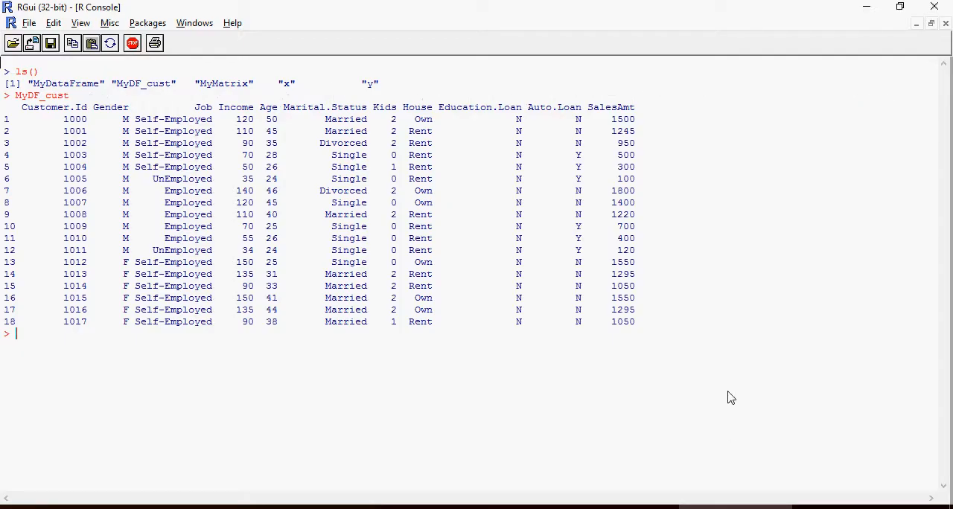
mouse_move(84, 192)
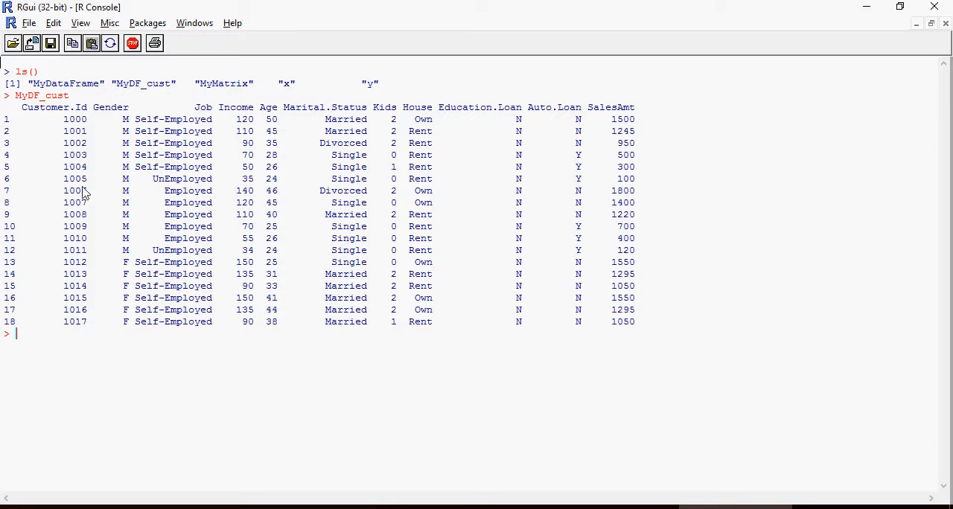
mouse_move(52, 106)
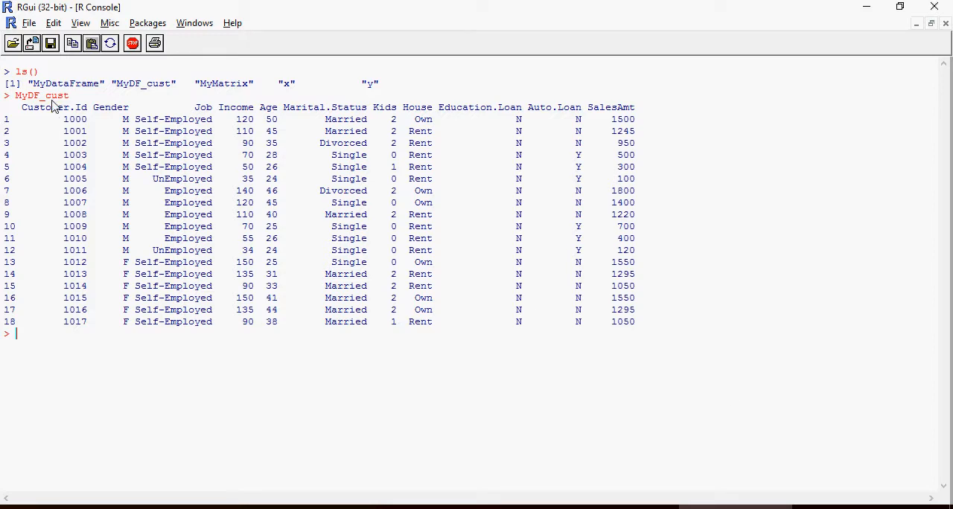
mouse_move(74, 118)
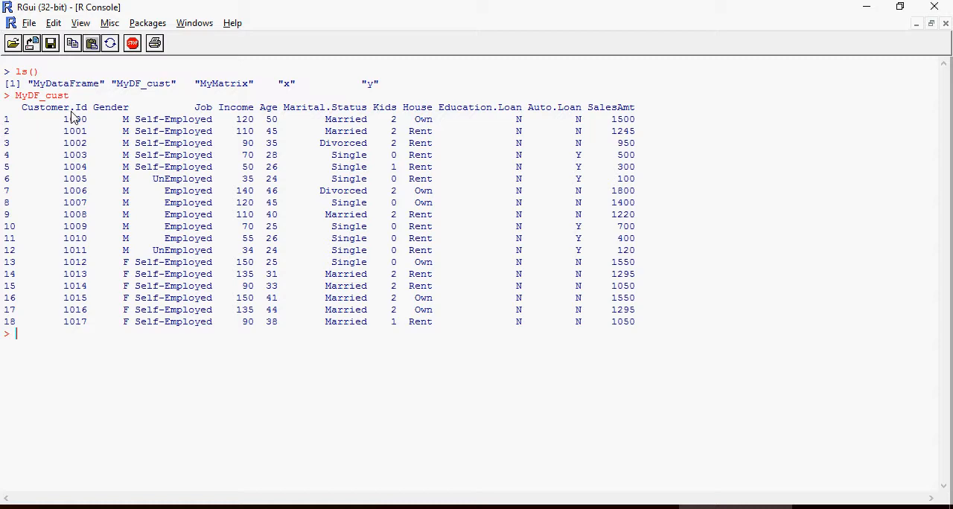
Compute range(MyDF_cust$Age), giving 24 to 50, and its difference of 26
text(range(MyDF_cust$Age))
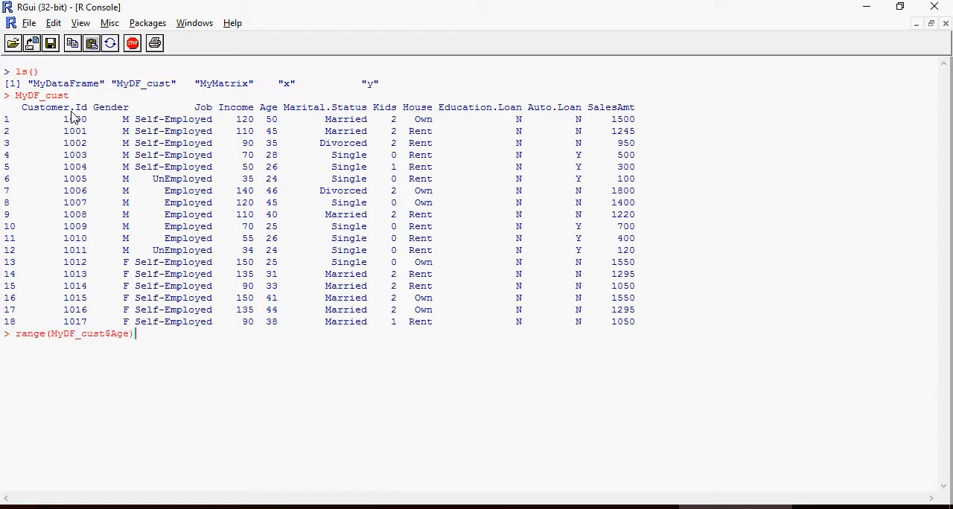
key(Return)
text(diff(range(MyDF_cust$Age)))
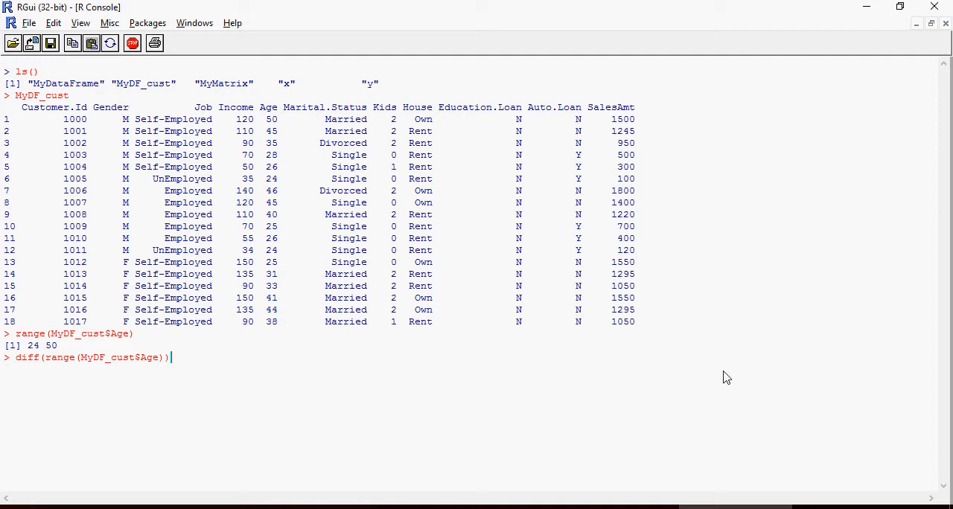
key(Return)
text(diff(range(MyDF_cust$SalesAmt)))
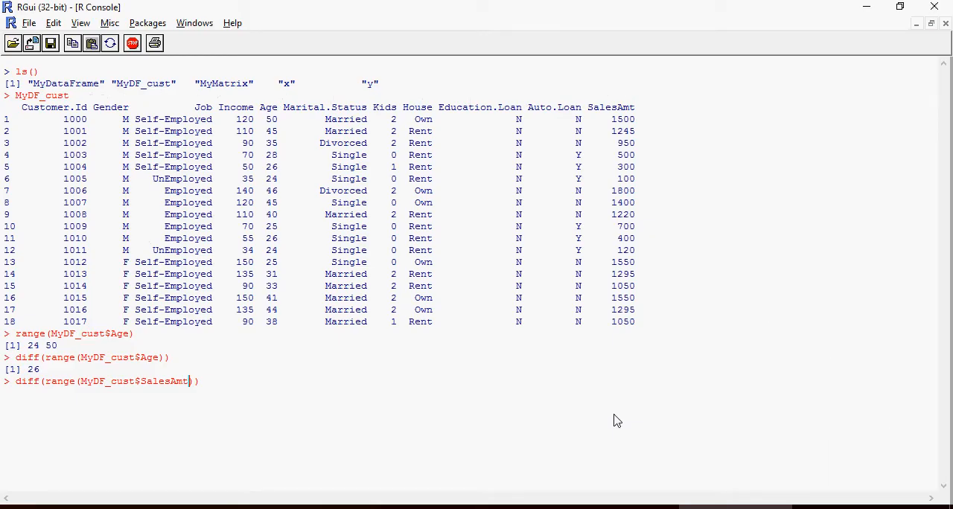
Get the SalesAmt spread of 1700, then print Age quartiles 24, 26, 34, 43.25, 50
key(Return)
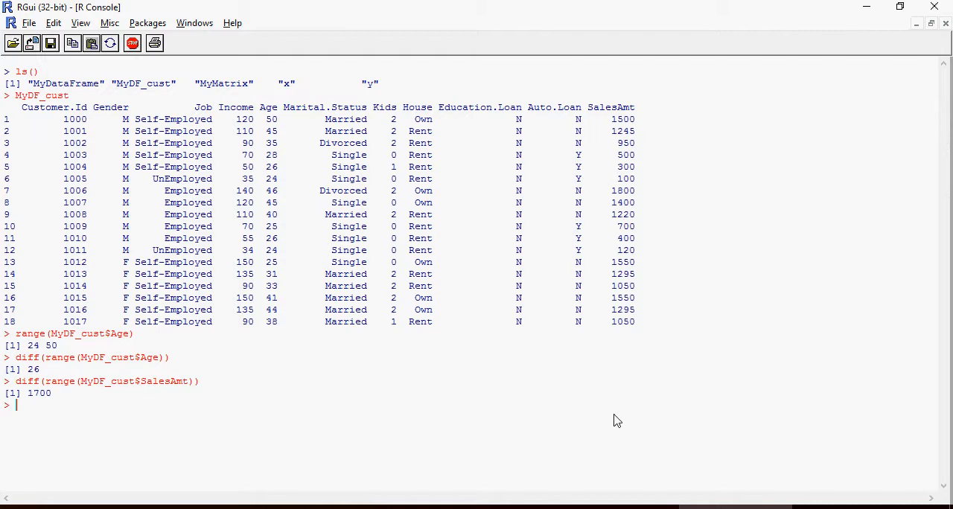
text(diff(range(MyDF_cust$Age)))
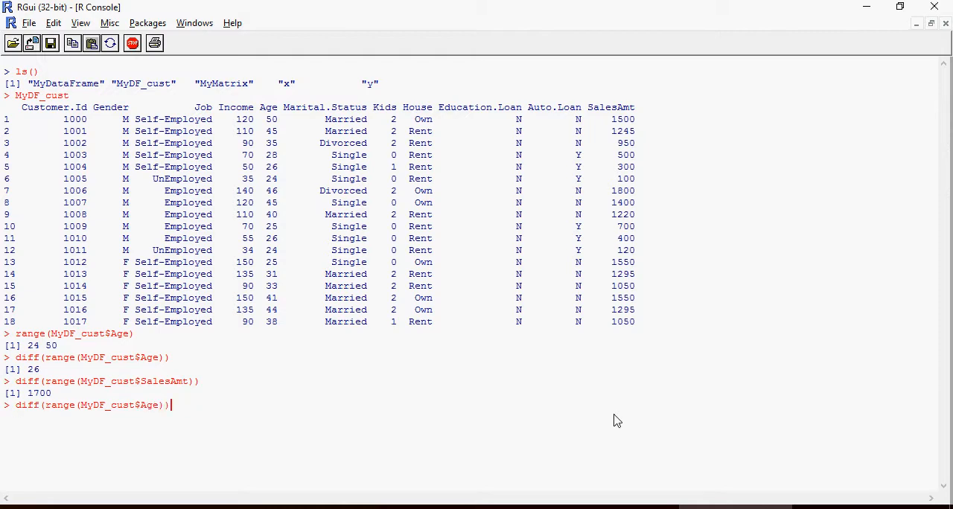
key(BackSpace)
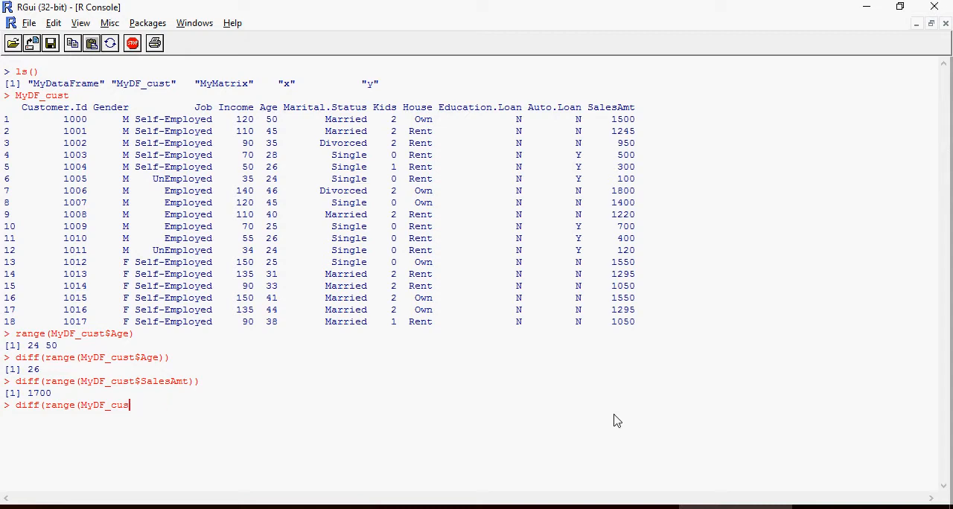
key(Escape)
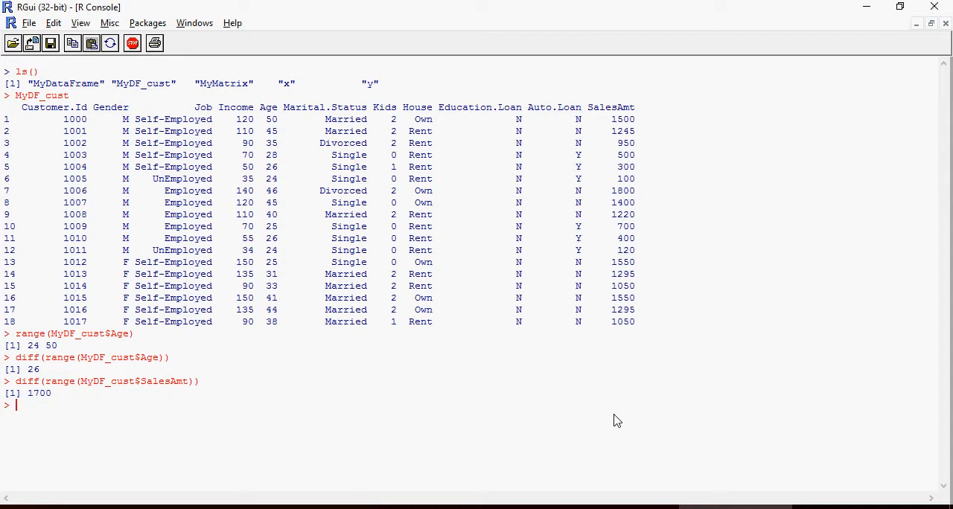
text(quantile(MyDF_cust$Age))
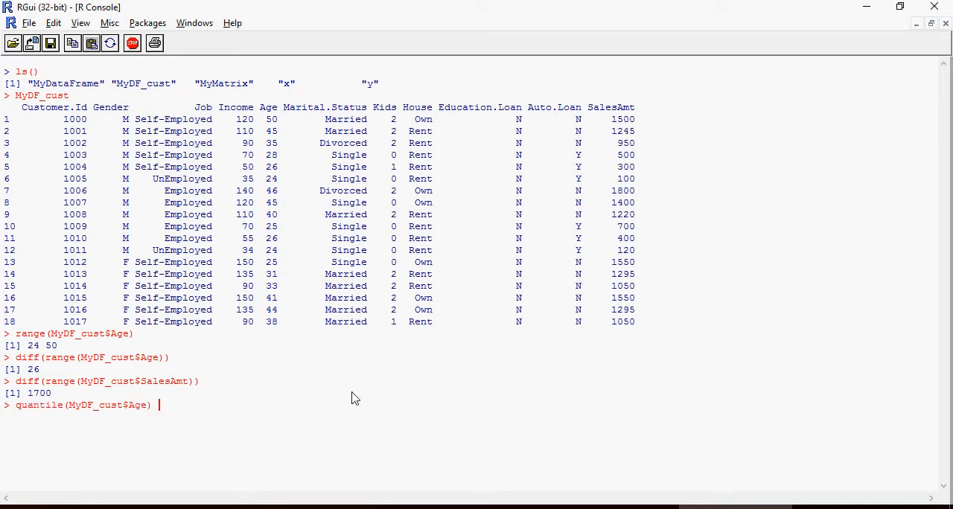
key(Return)
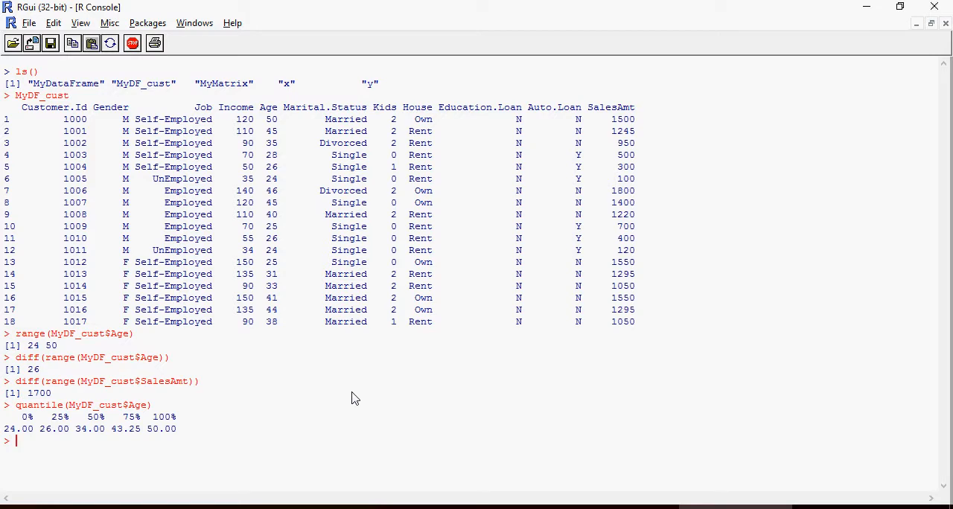
mouse_move(214, 435)
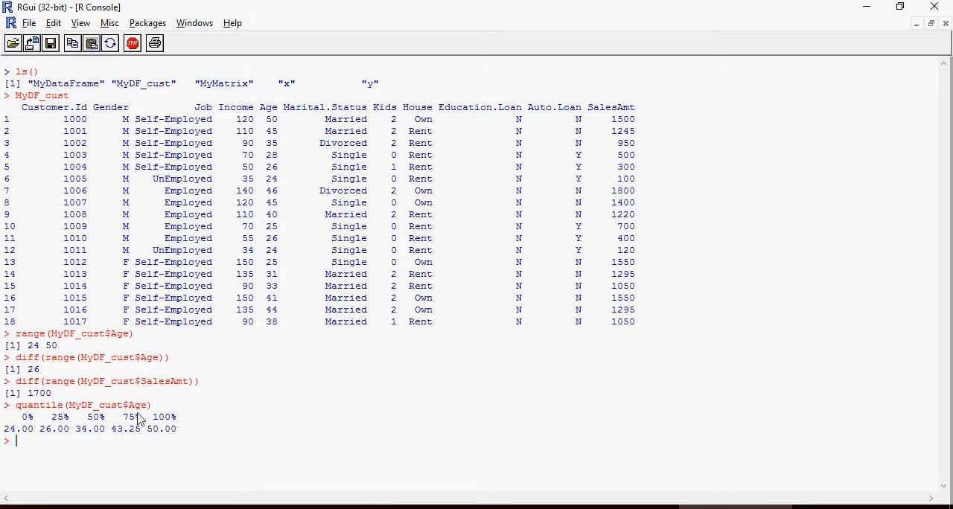
mouse_move(161, 460)
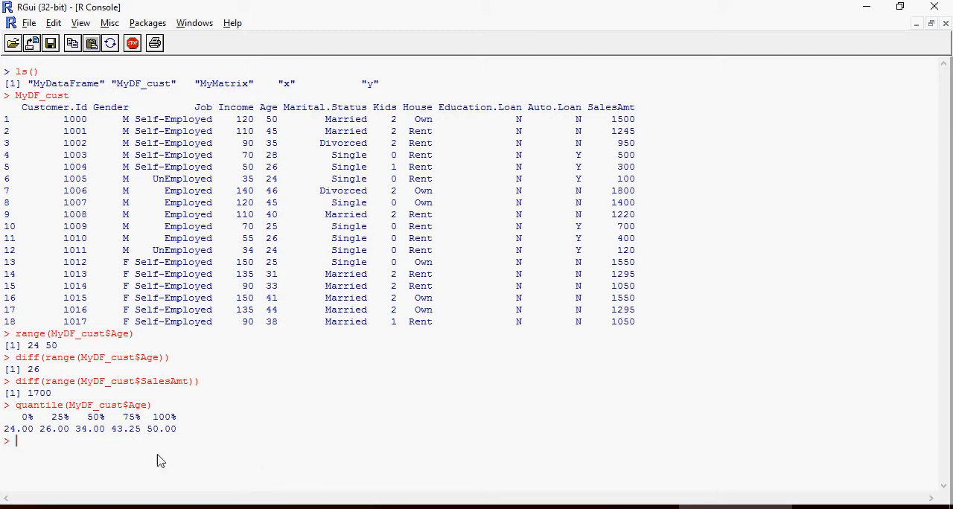
mouse_move(67, 432)
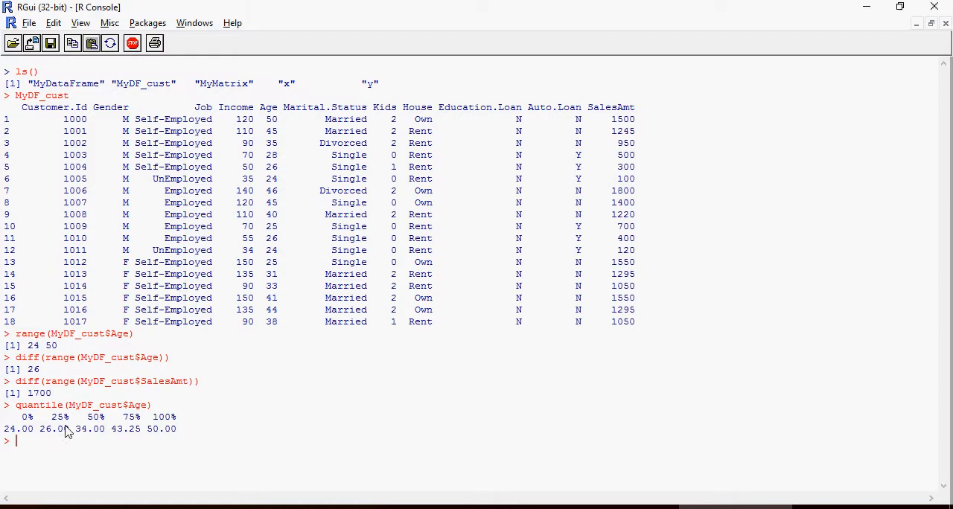
mouse_move(88, 430)
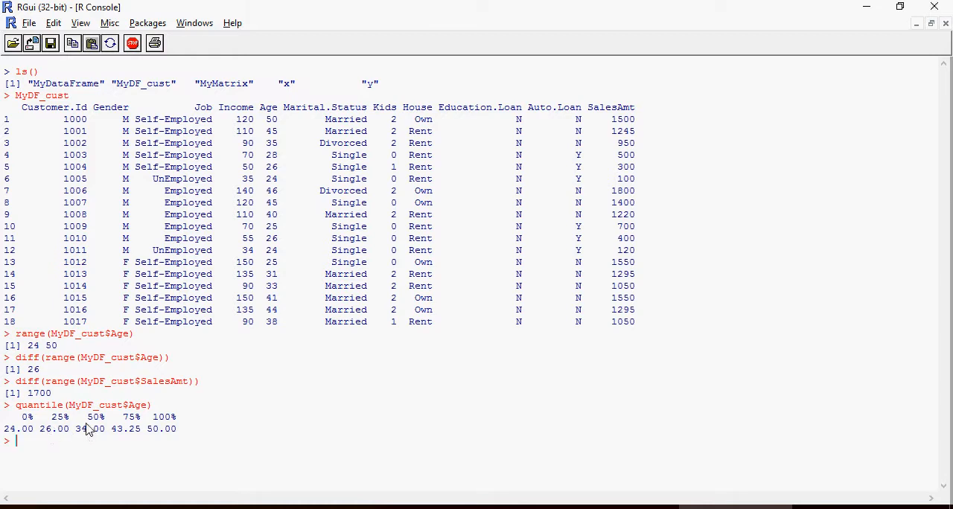
mouse_move(100, 437)
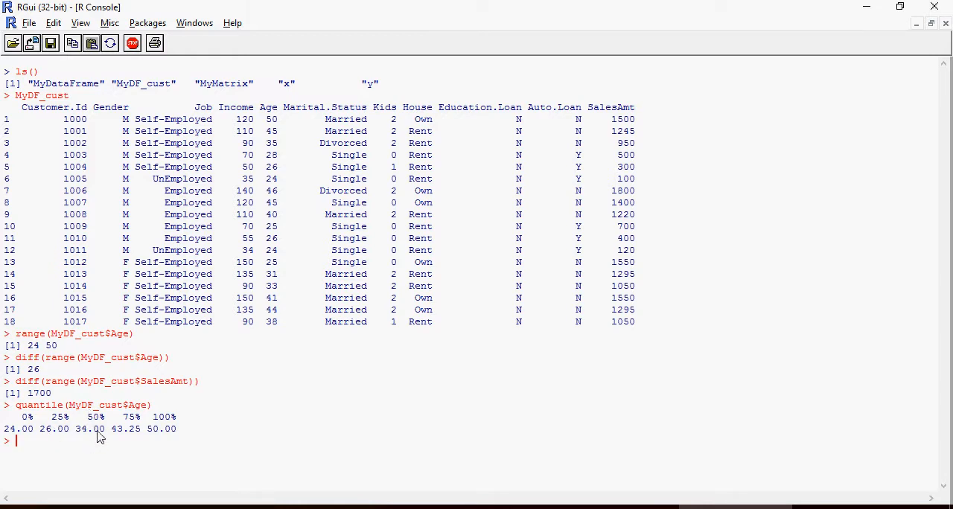
mouse_move(116, 441)
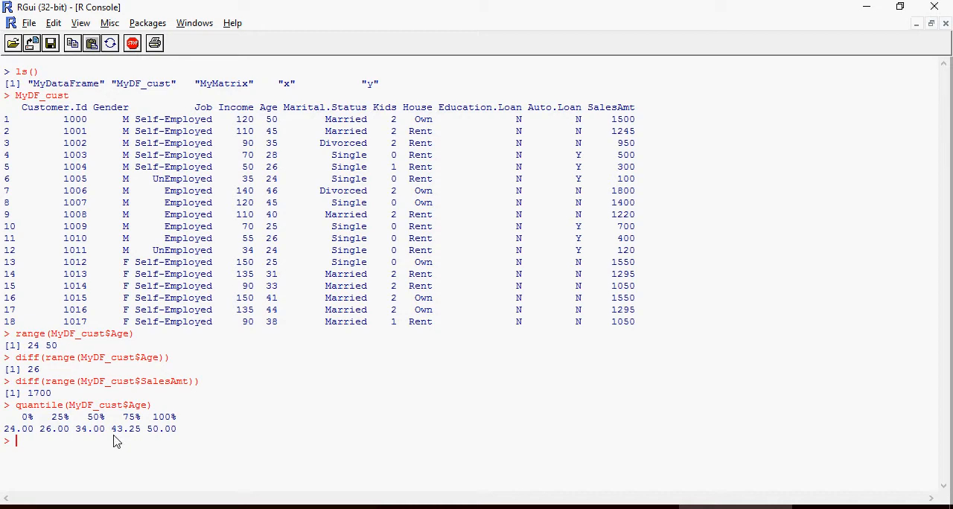
mouse_move(152, 443)
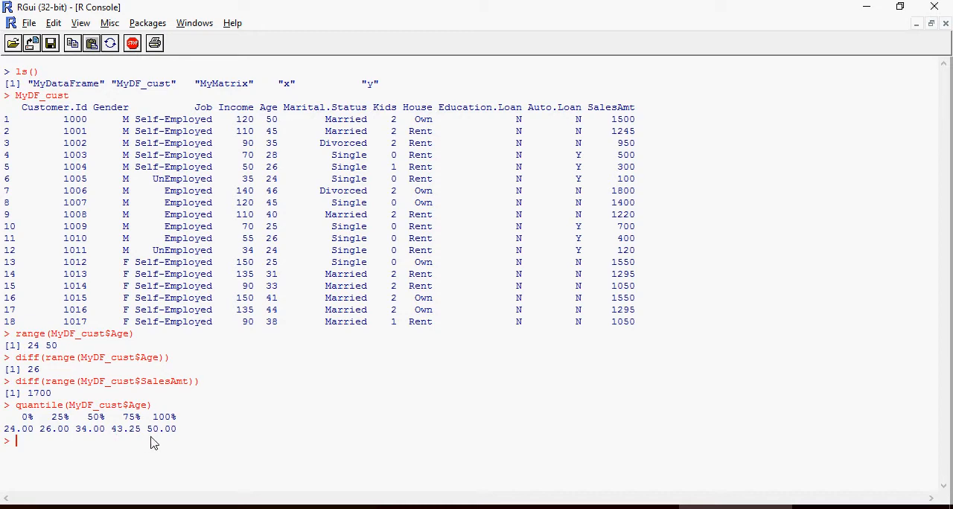
mouse_move(280, 398)
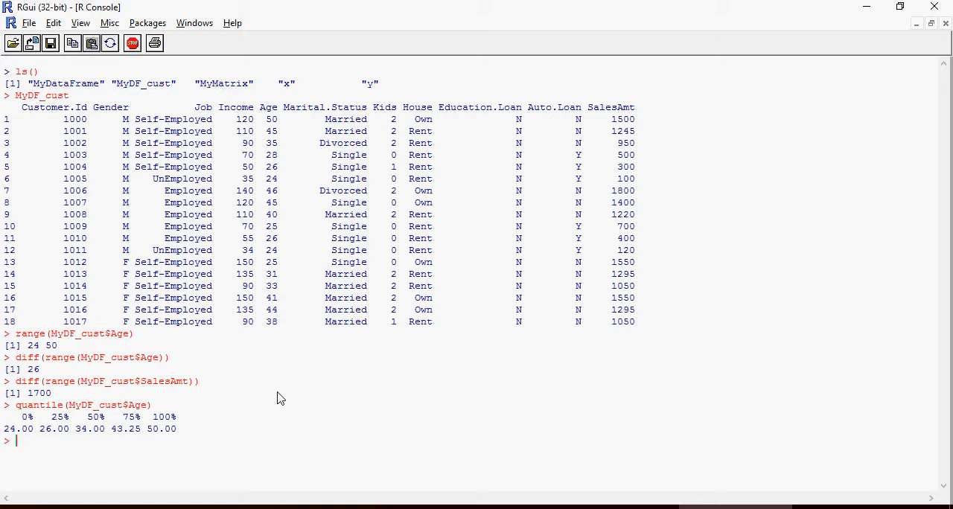
mouse_move(145, 417)
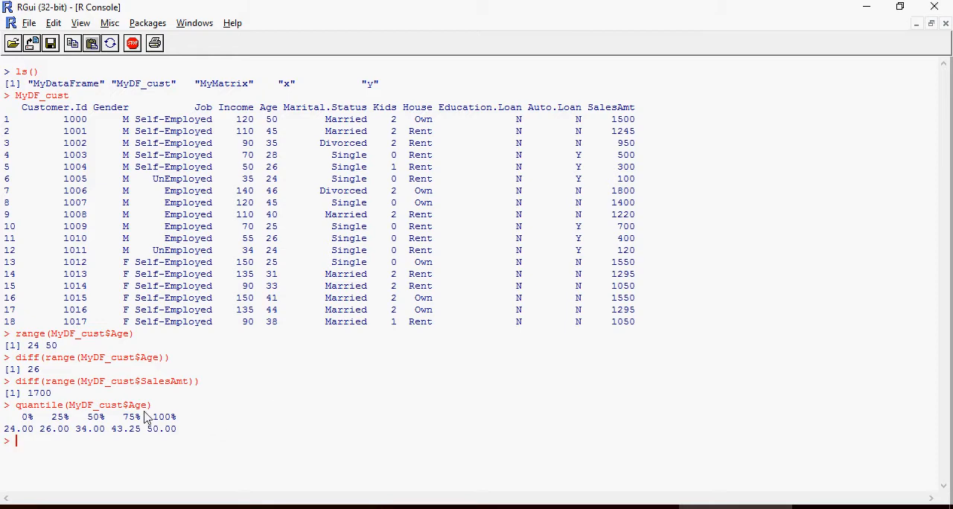
mouse_move(46, 432)
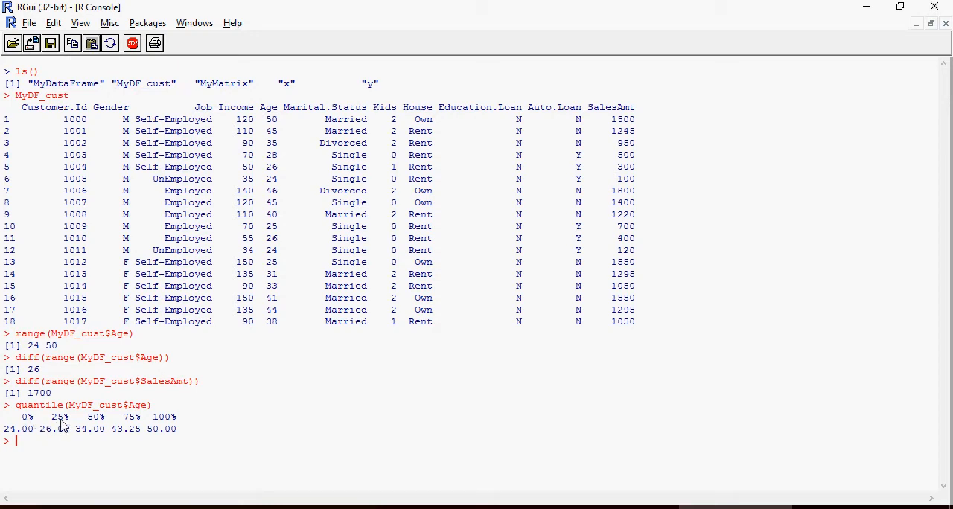
mouse_move(187, 429)
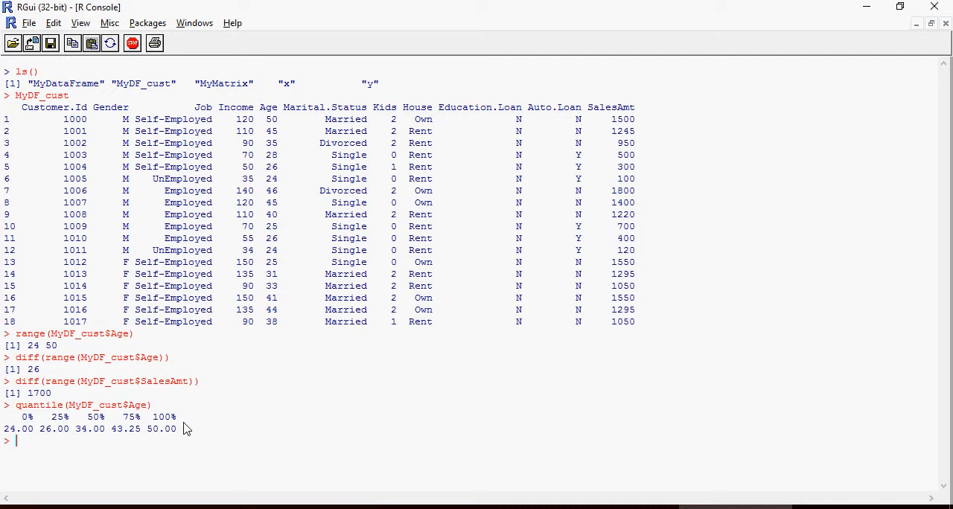
mouse_move(298, 450)
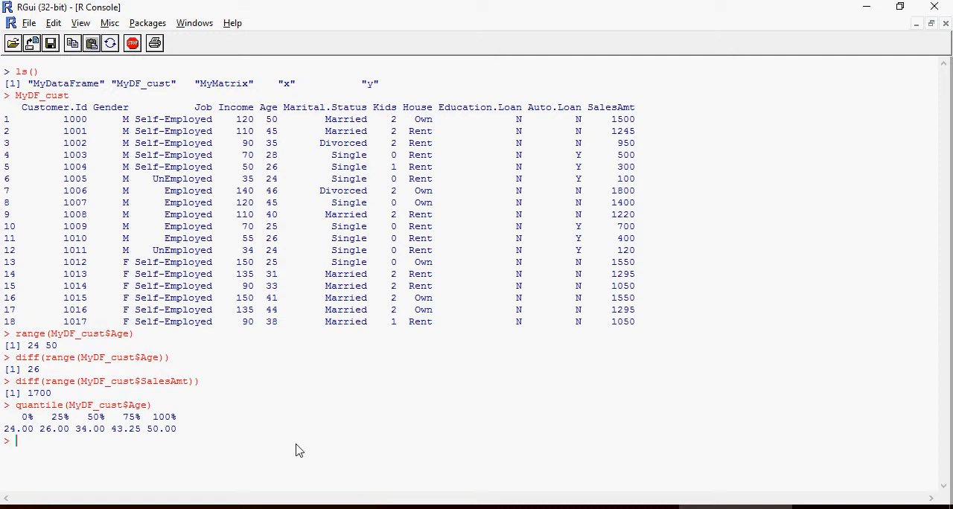
Print SalesAmt quartiles (100, 550, 1135, 1373.75, 1800), then enter the probs=c(0.1,0.99) Age quantile
text(quantile(MyDF_cust$Age))
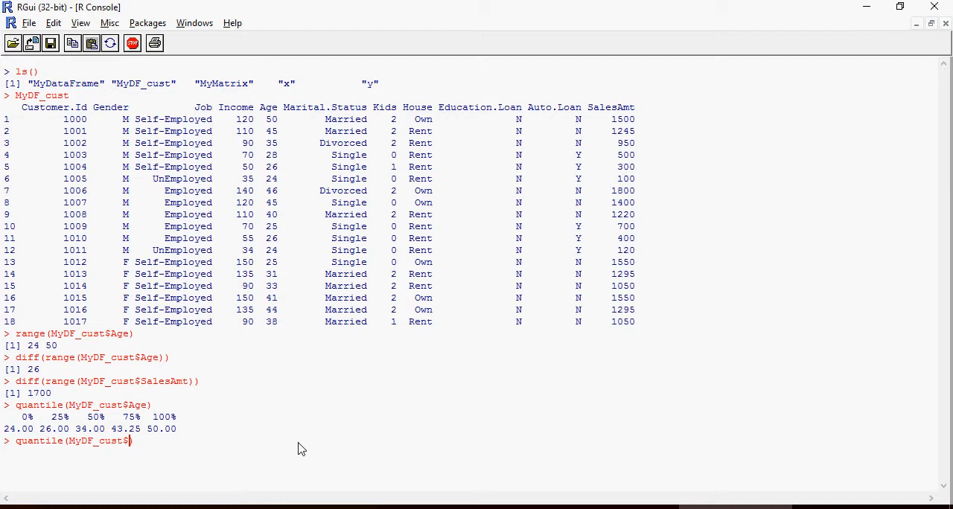
text(SalesAmt)
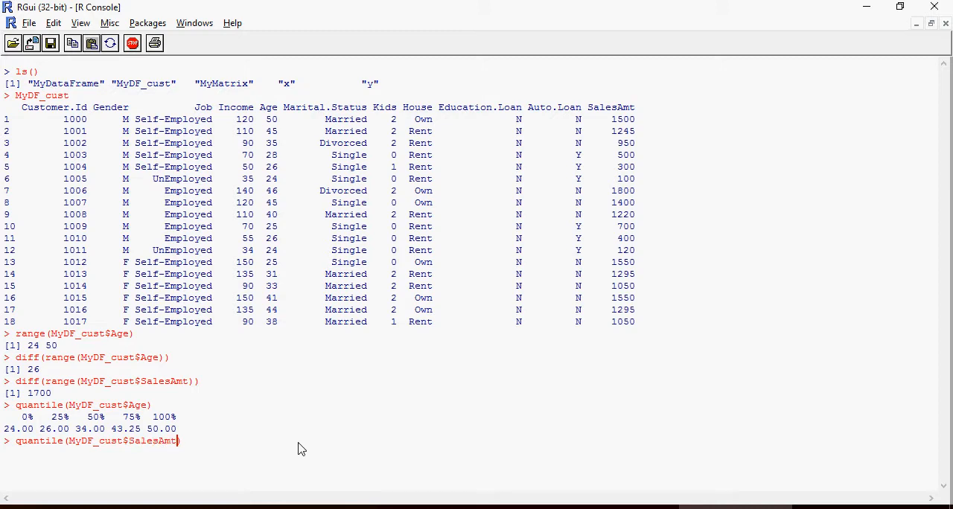
key(Return)
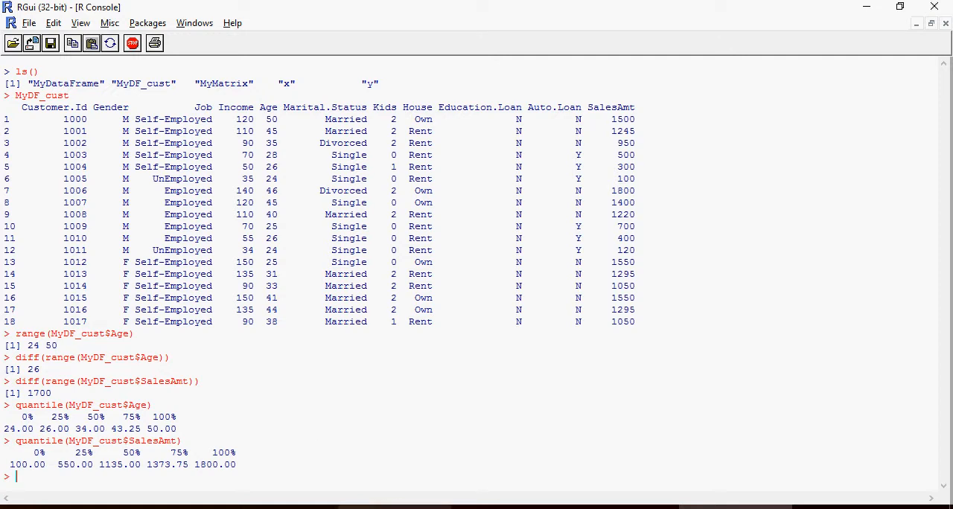
text(quantile(MyDF_cust$Age,probs=c(0.1,0.99)))
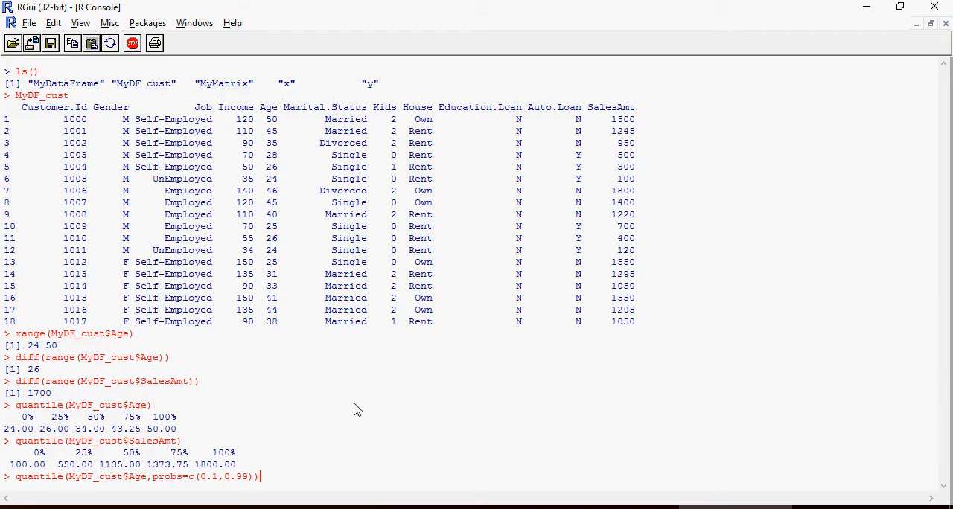
Run quantile(MyDF_cust$Age, probs=c(0.1,0.99)), giving 24.70 and 49.32
key(Return)
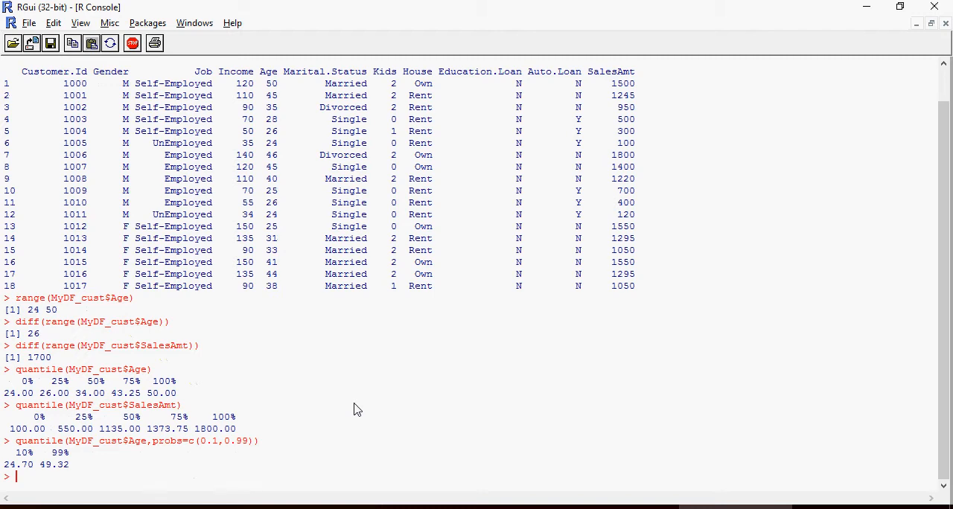
mouse_move(6, 207)
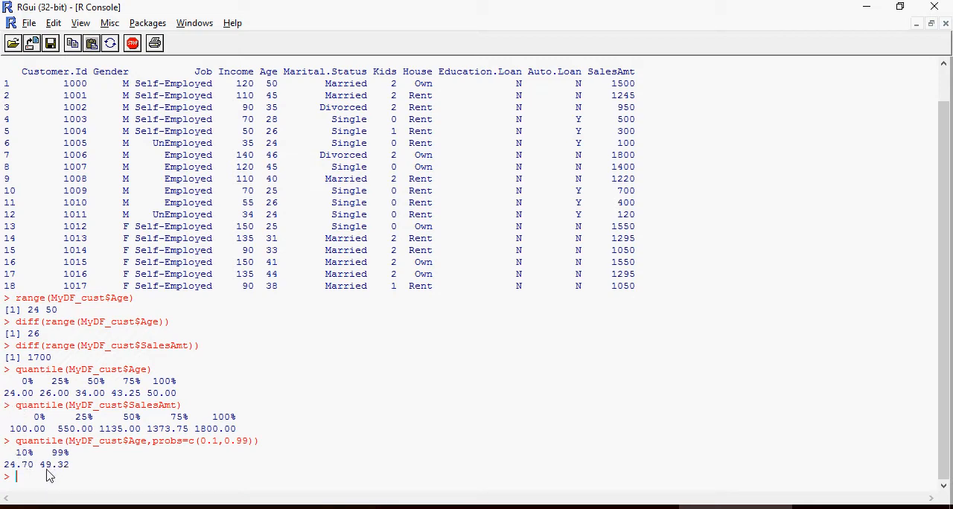
mouse_move(36, 476)
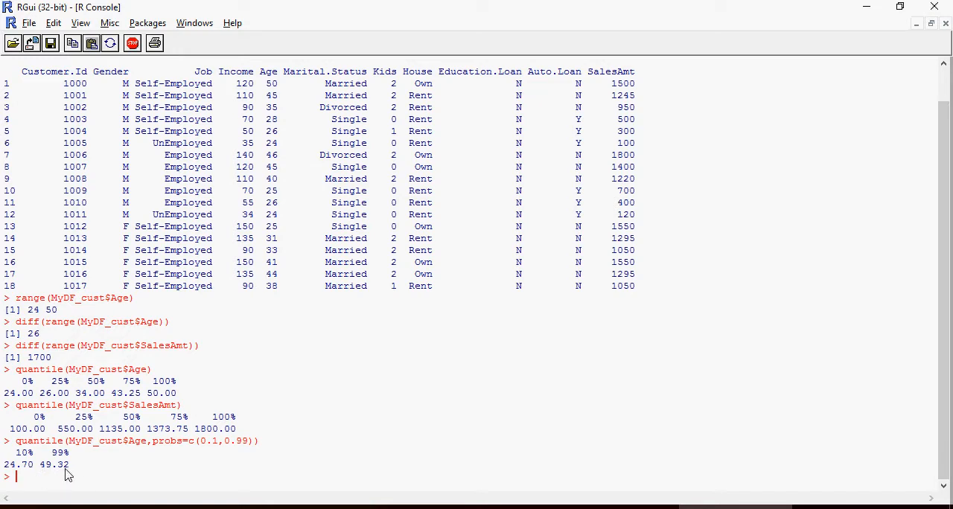
mouse_move(78, 478)
text(seq(20))
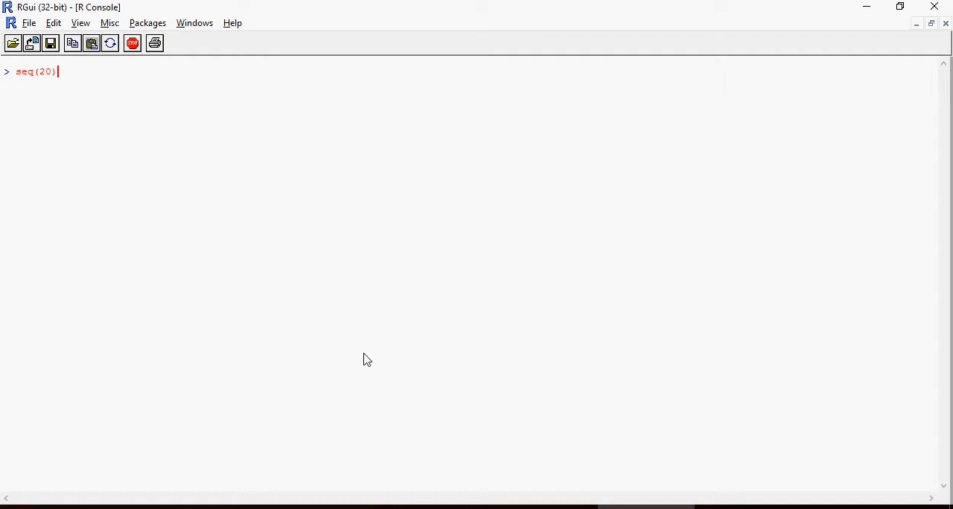
Run seq(20), seq(stats::rnorm(20)), seq(1,9,by=2) and seq(1,8,by=2)
key(Return)
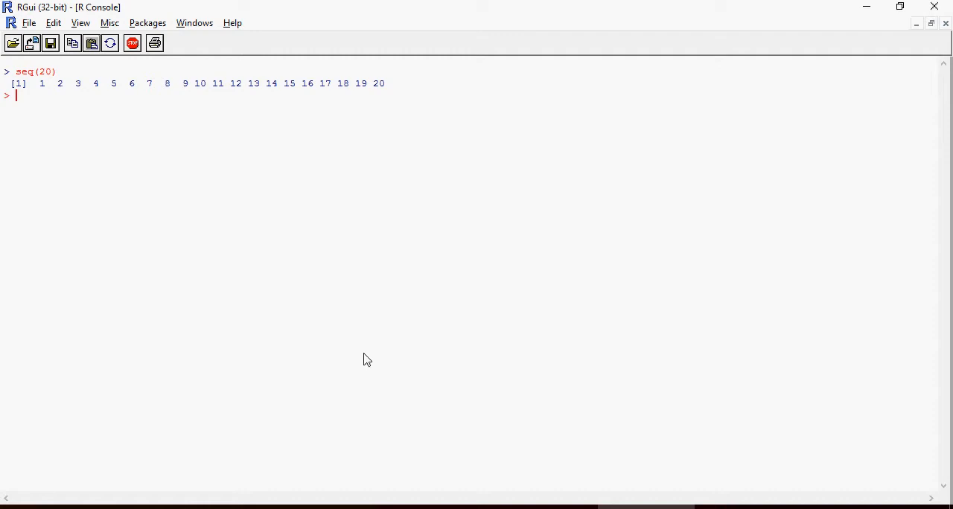
text(seq(20))
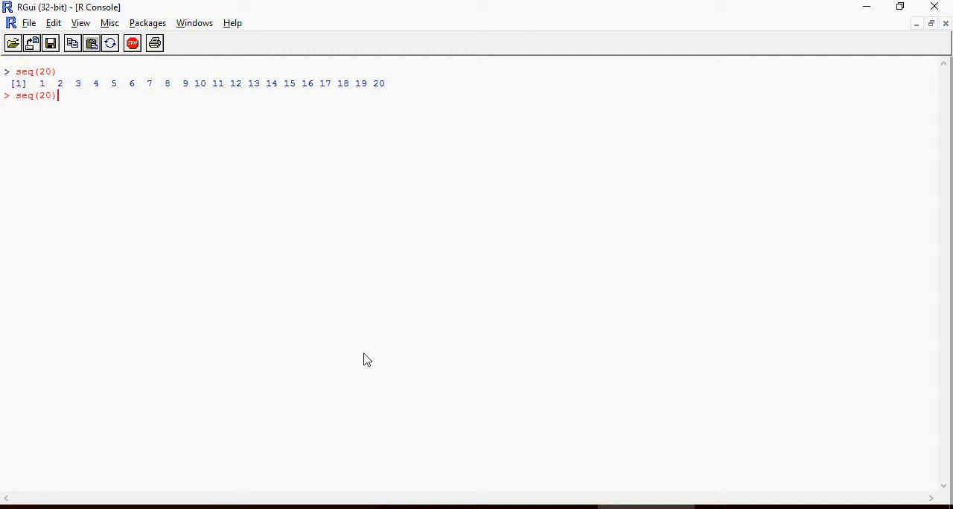
text(stats::rnorm()
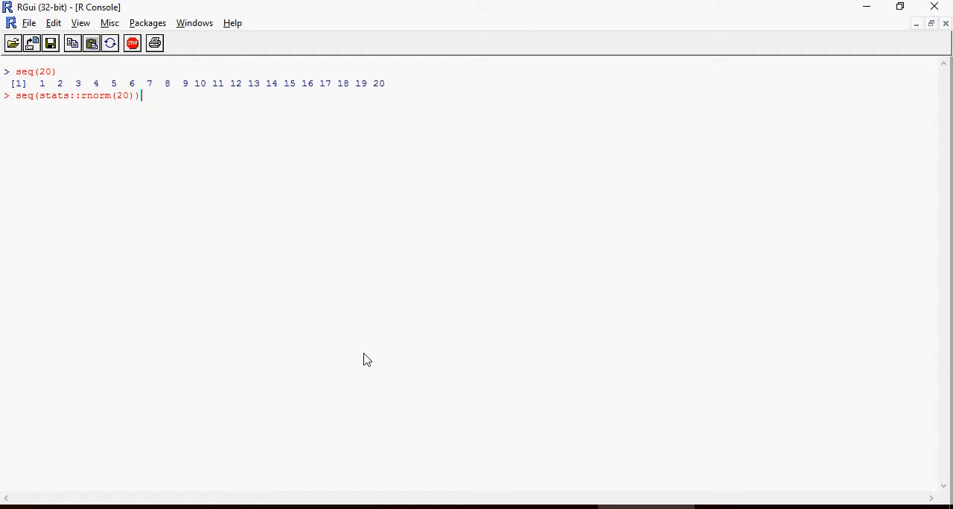
key(Return)
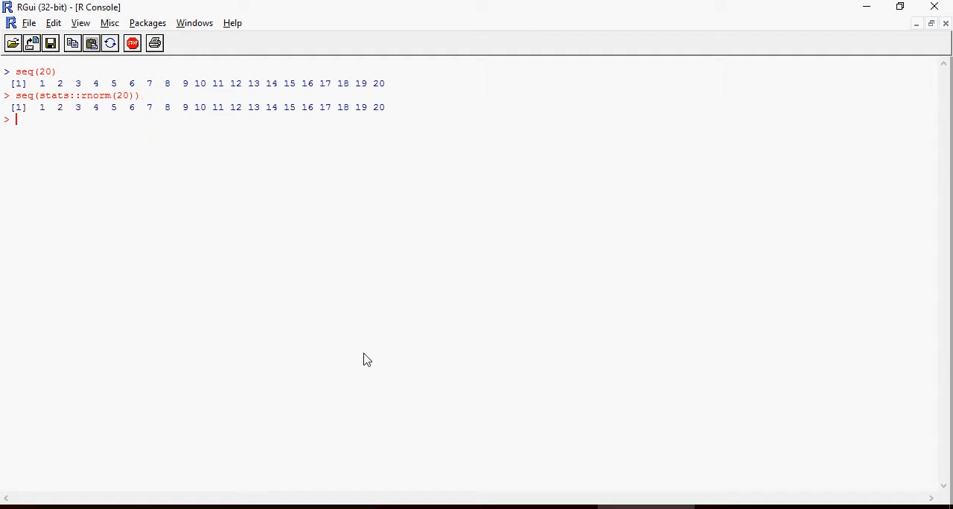
mouse_move(601, 414)
text(seq(1,9,by=2))
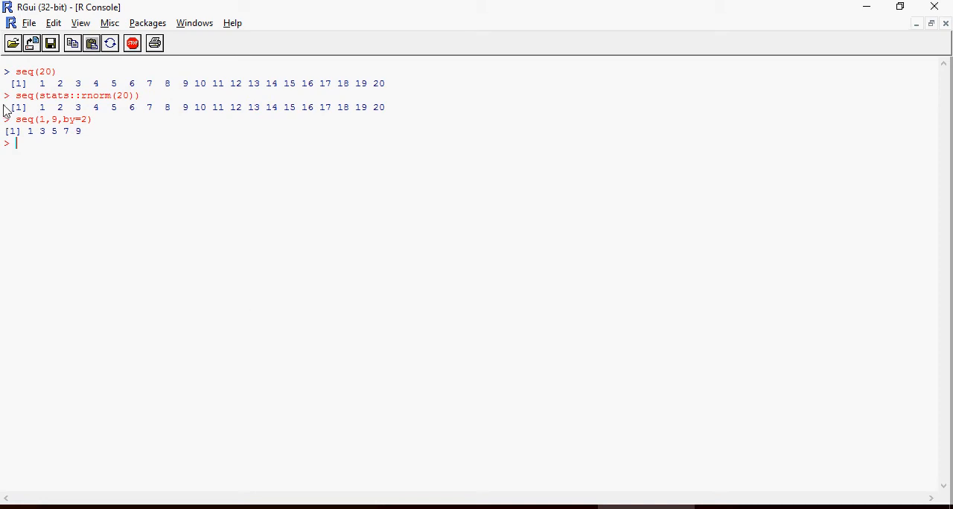
mouse_move(41, 134)
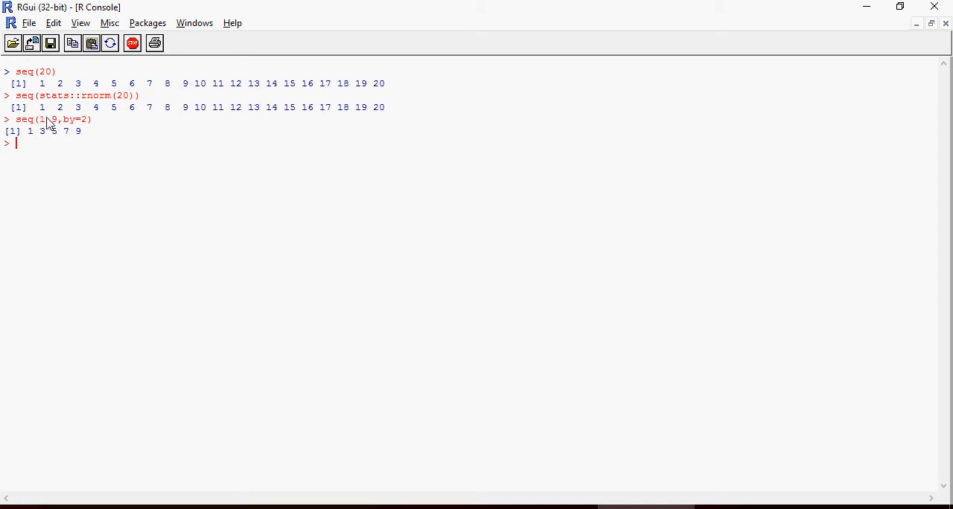
mouse_move(78, 142)
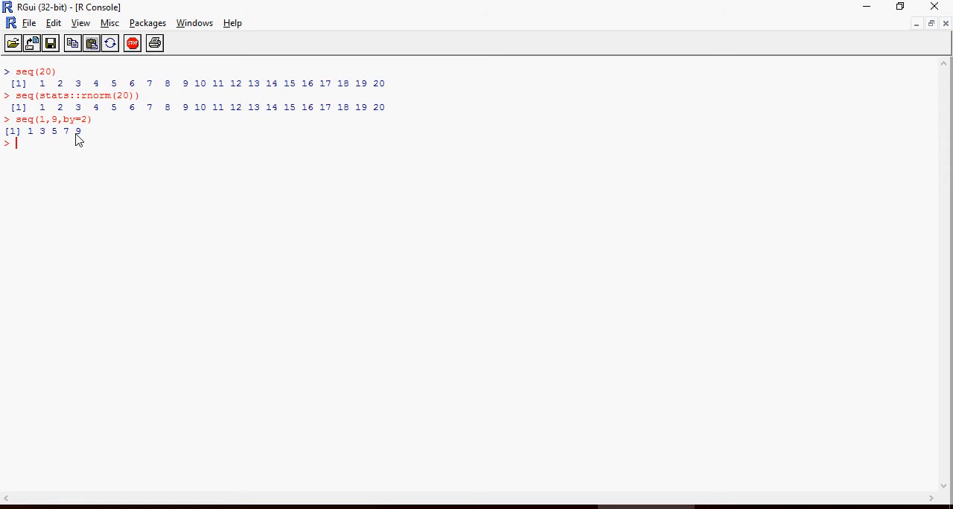
text(seq(1,9,by=2))
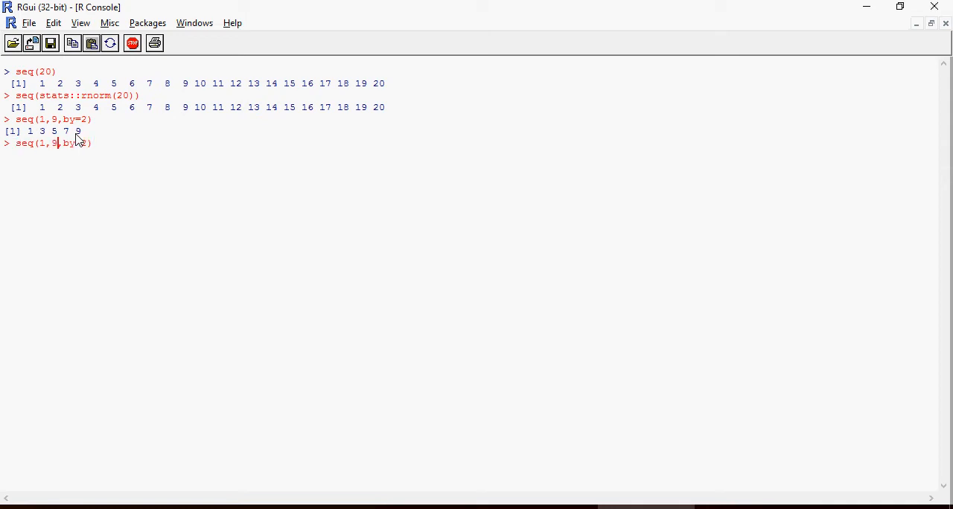
key(Return)
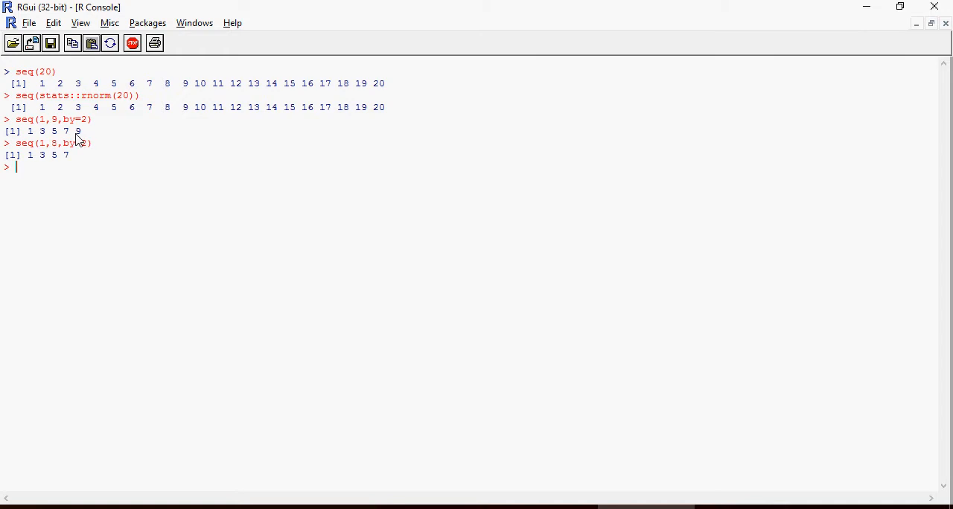
mouse_move(72, 160)
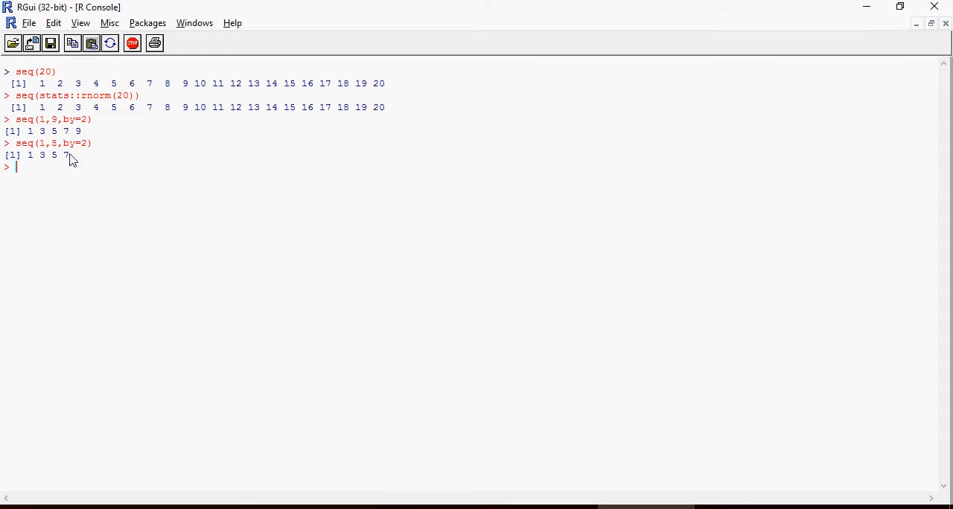
mouse_move(64, 166)
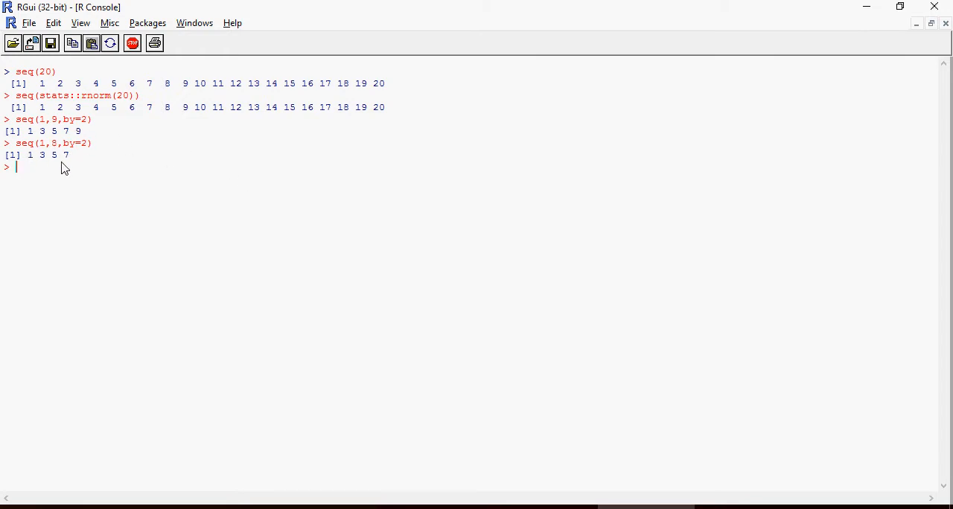
mouse_move(93, 162)
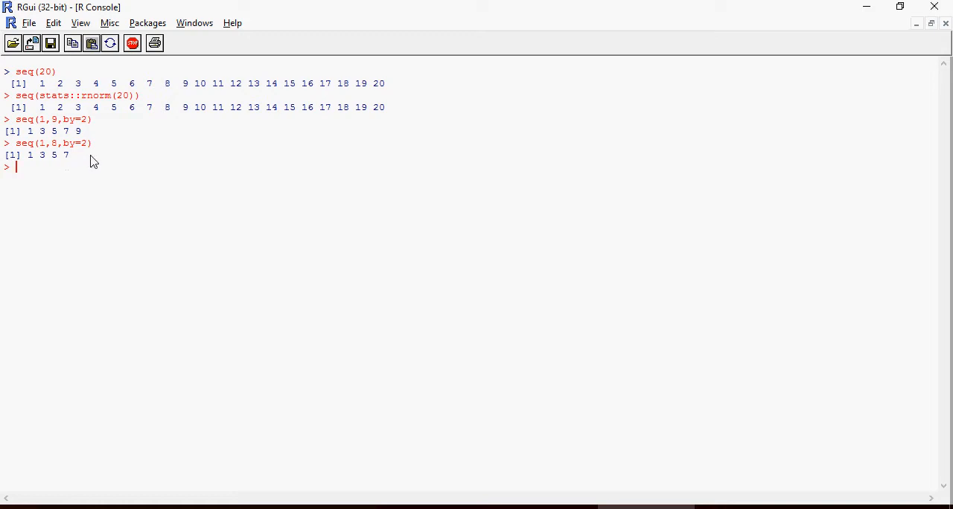
mouse_move(52, 160)
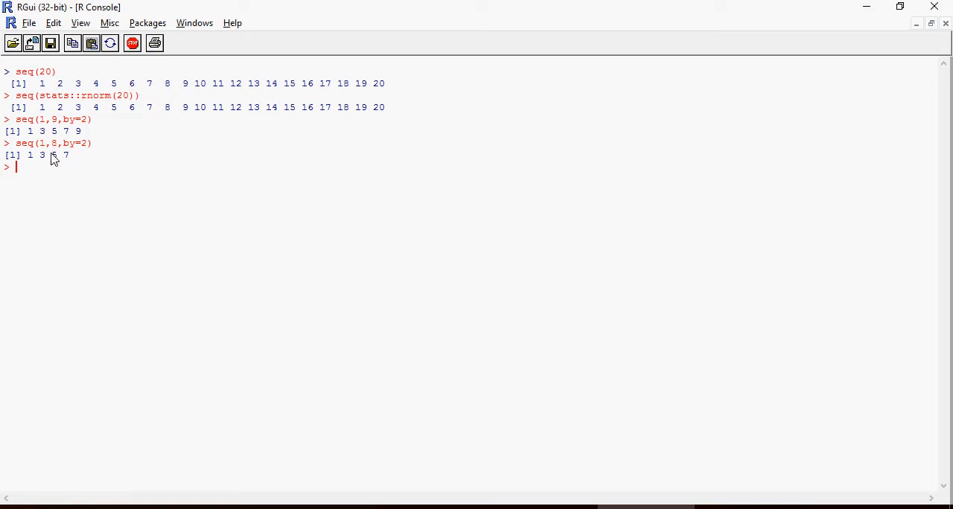
mouse_move(335, 467)
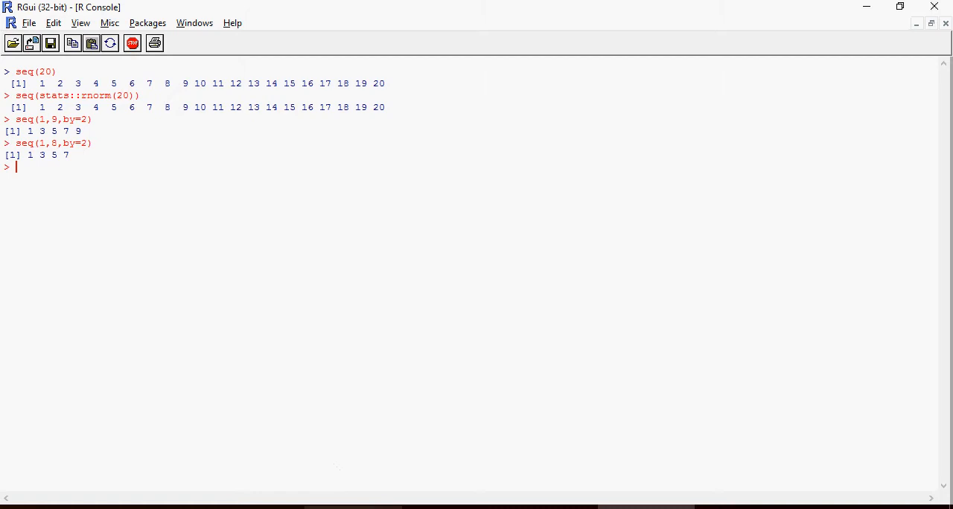
mouse_move(520, 291)
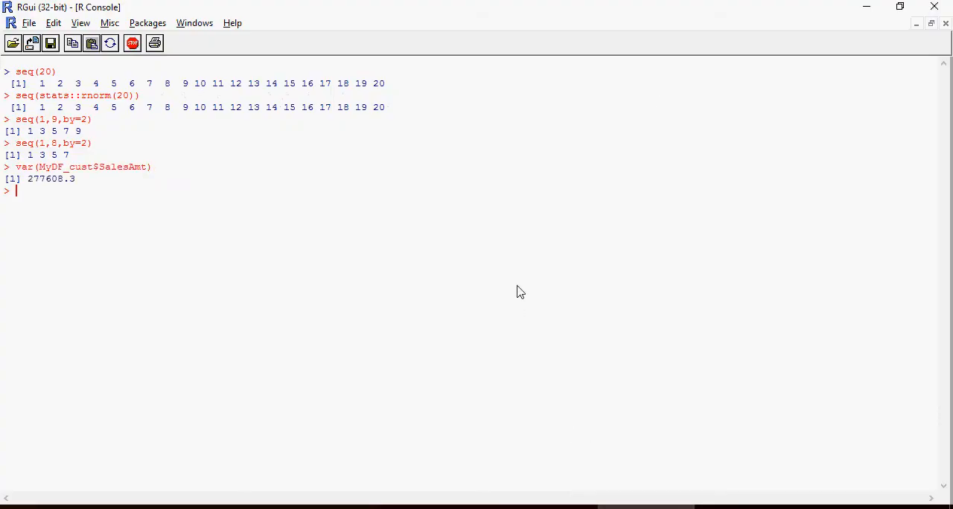
Get the SalesAmt standard deviation of 526.8854, then tabulate Gender counts (F 6, M 12)
text(var(MyDF_cust$SalesAmt))
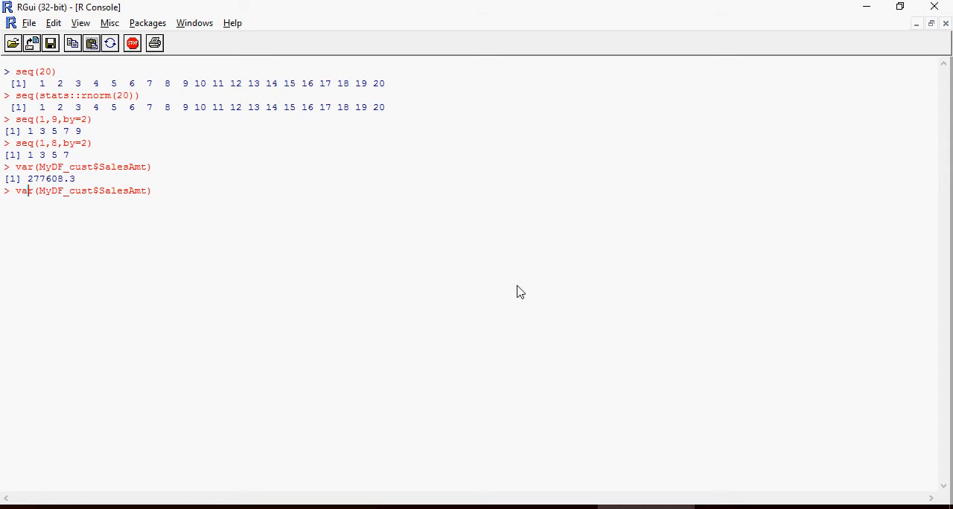
text(sd)
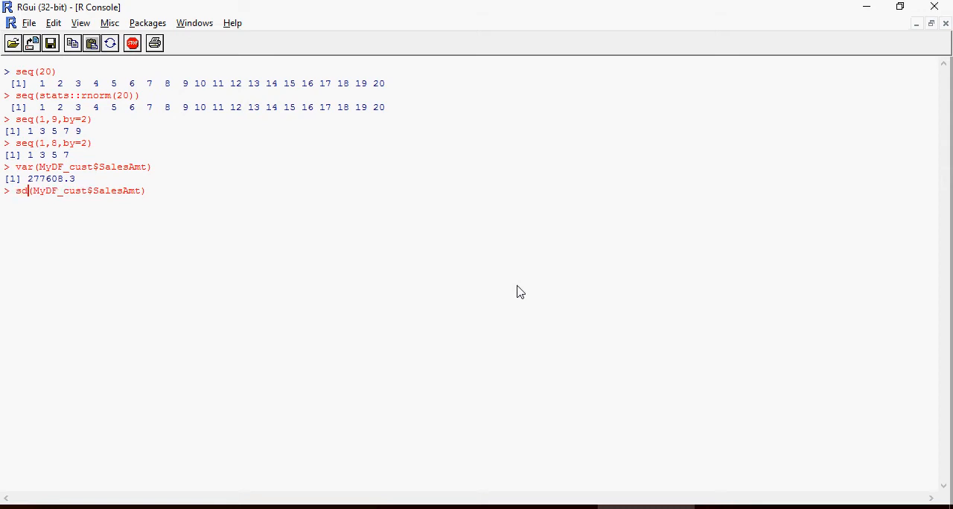
key(Return)
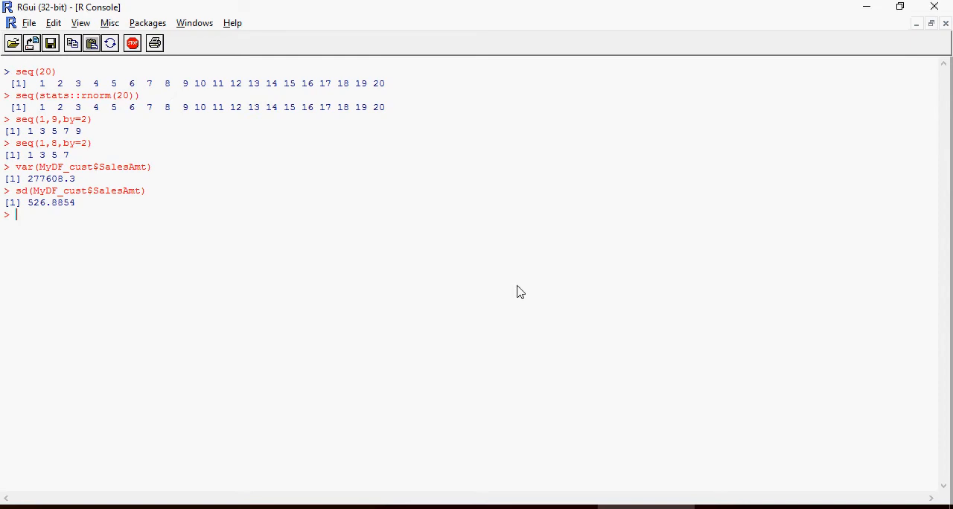
key(Return)
text(prop.table(table(MyDF_cust$Gender)))
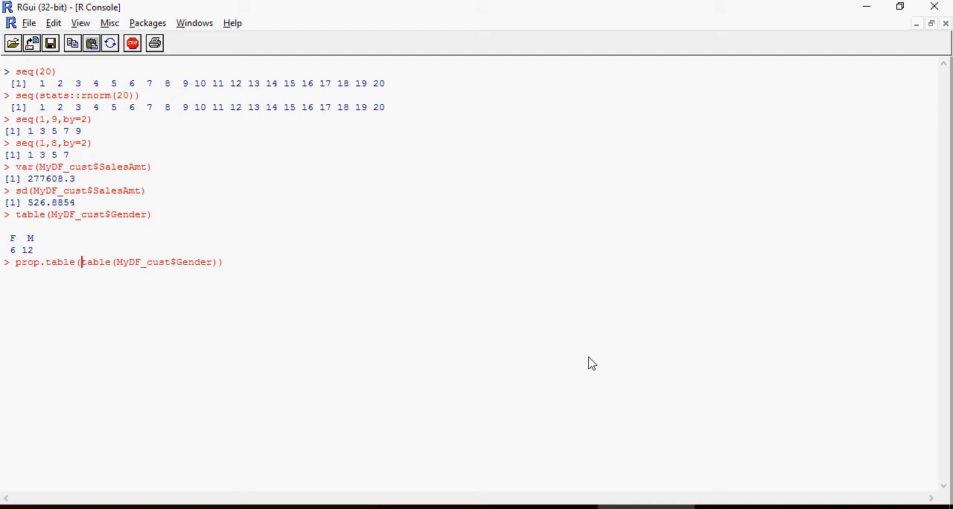
Run prop.table on the Gender table, giving F 0.333 and M 0.667
key(Return)
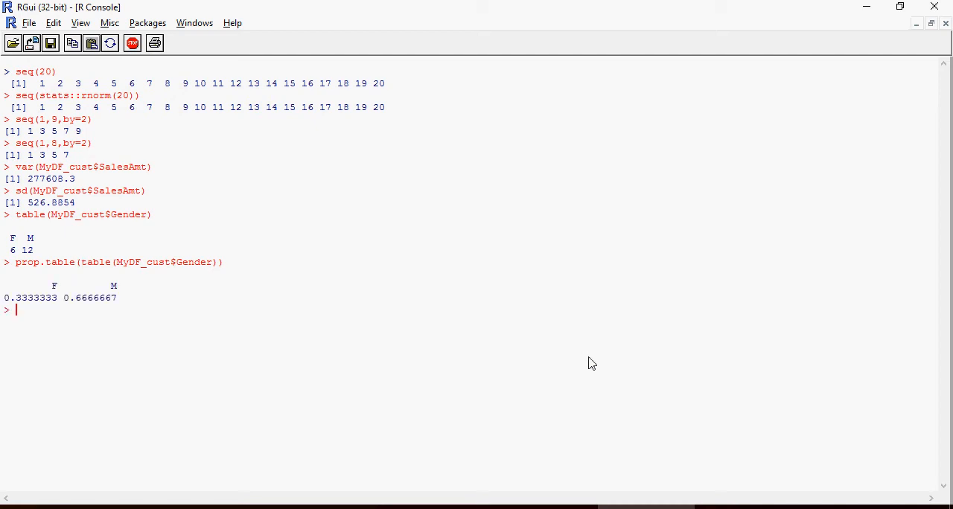
mouse_move(46, 309)
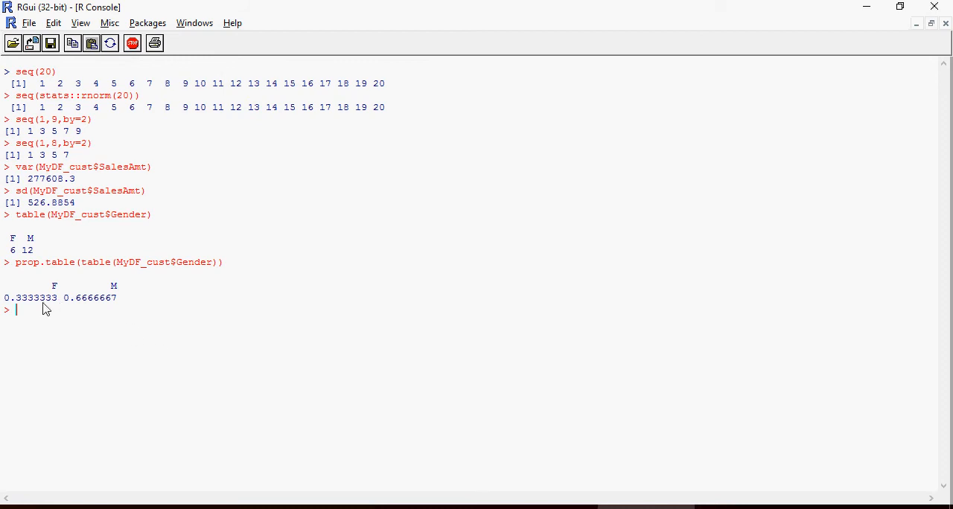
mouse_move(101, 318)
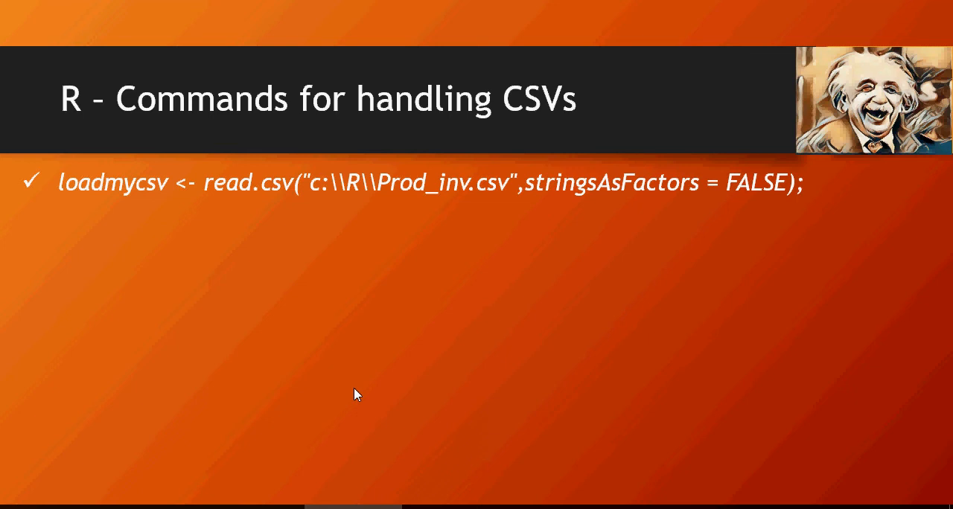
mouse_move(282, 334)
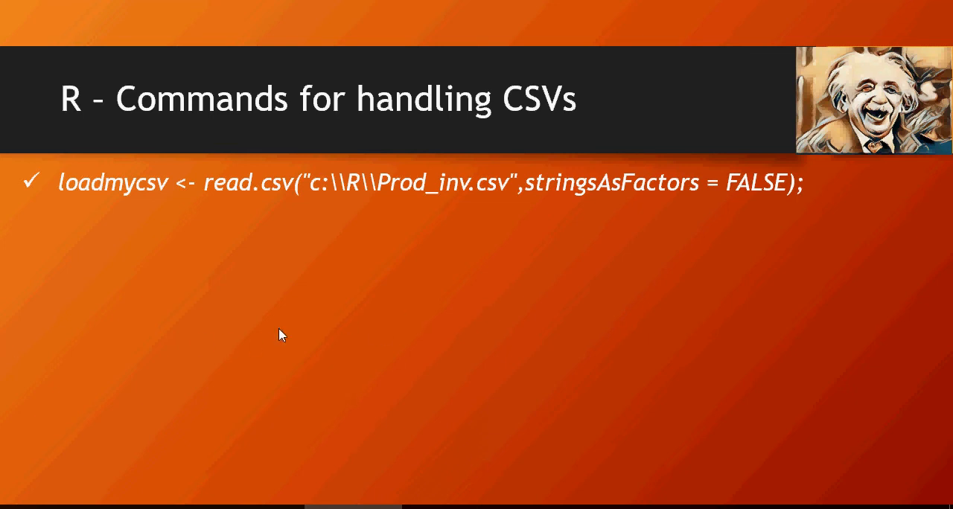
mouse_move(144, 189)
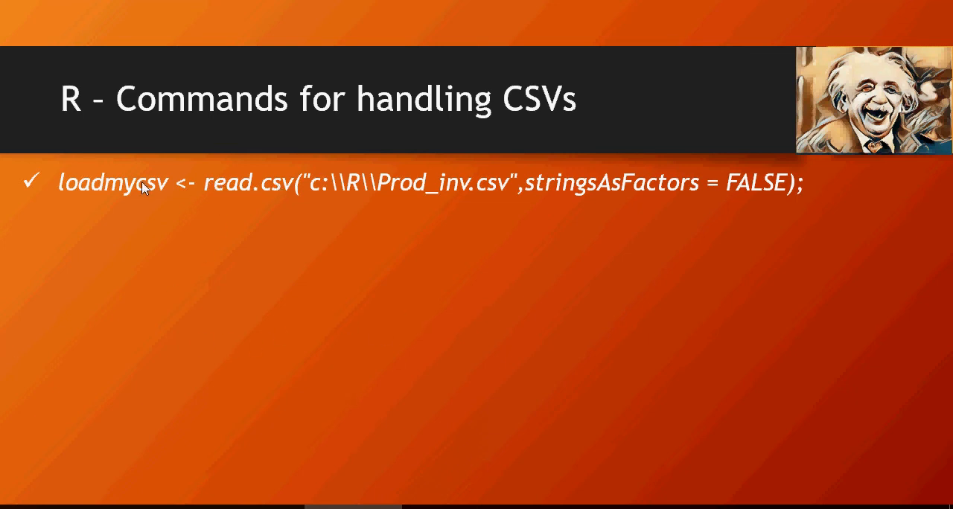
mouse_move(563, 193)
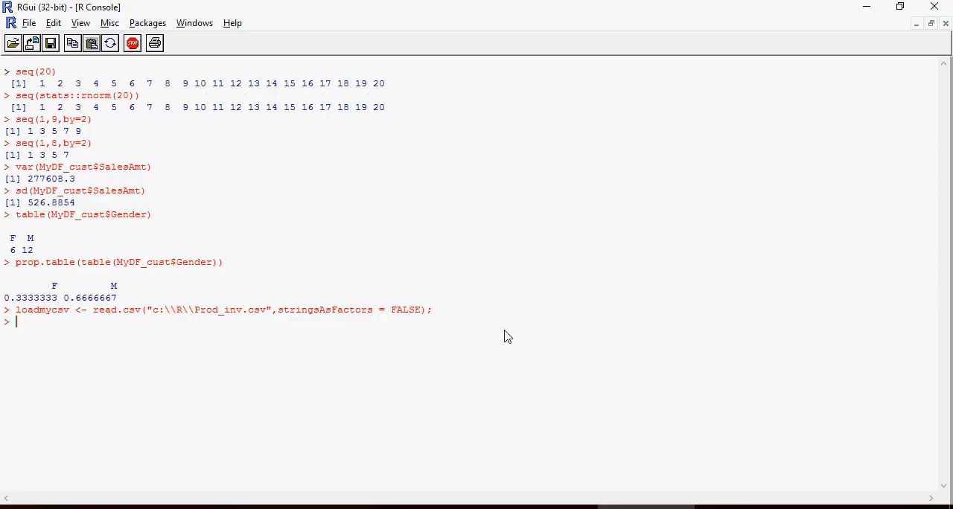
mouse_move(102, 329)
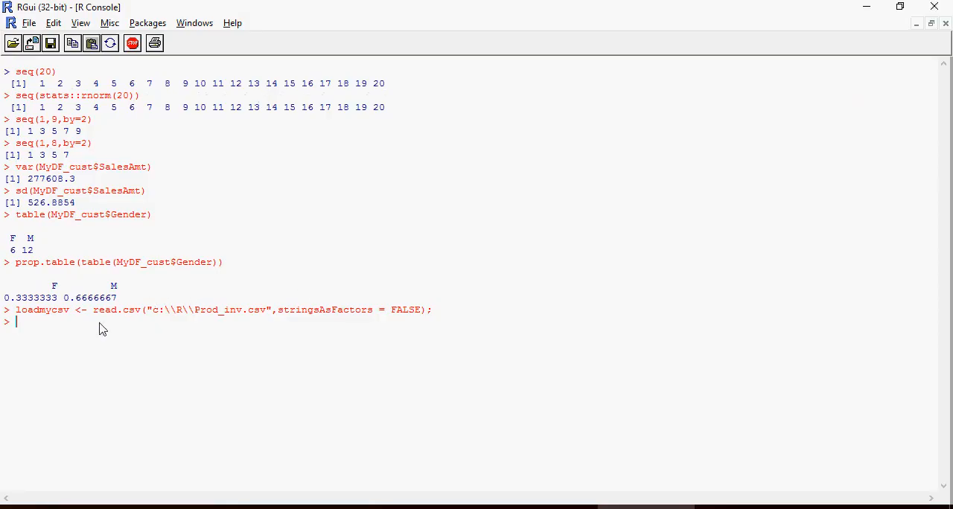
mouse_move(71, 324)
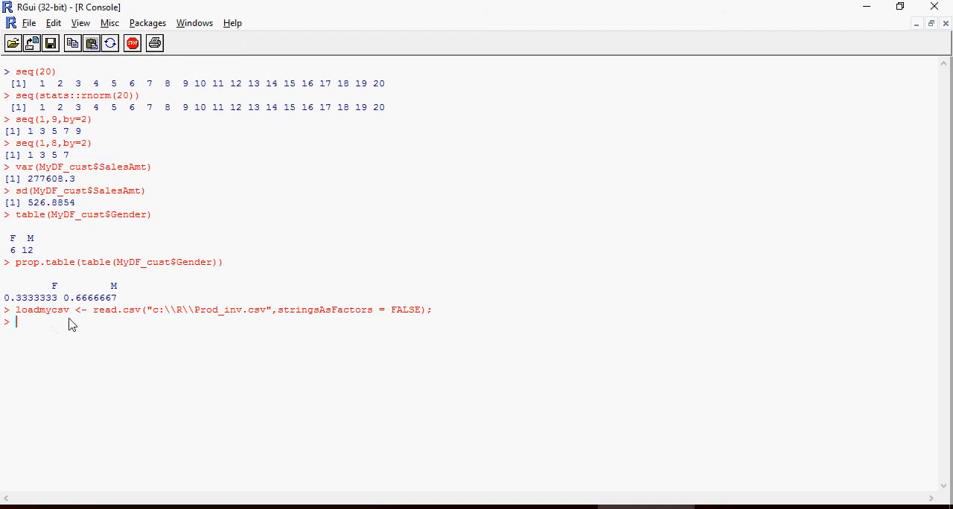
mouse_move(86, 313)
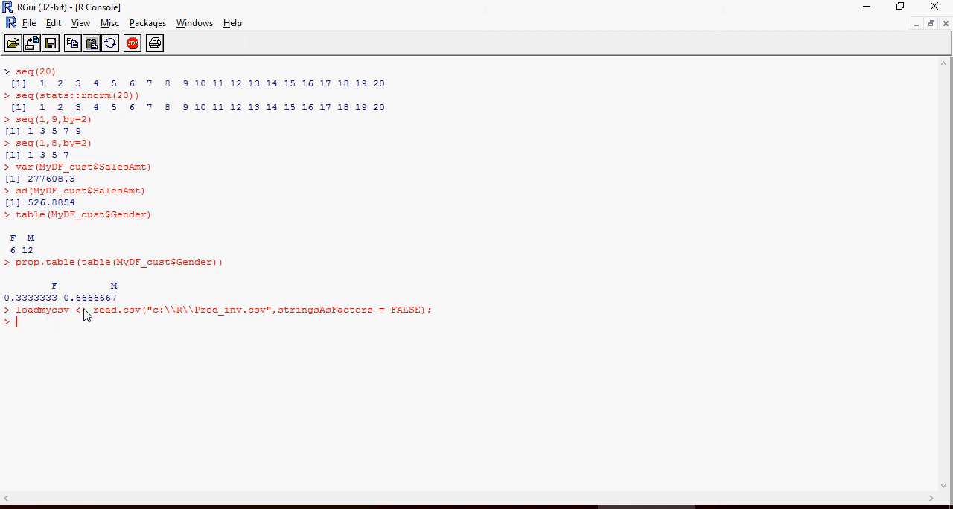
Print the loadmycsv produce table by completing and entering its name
text(loa)
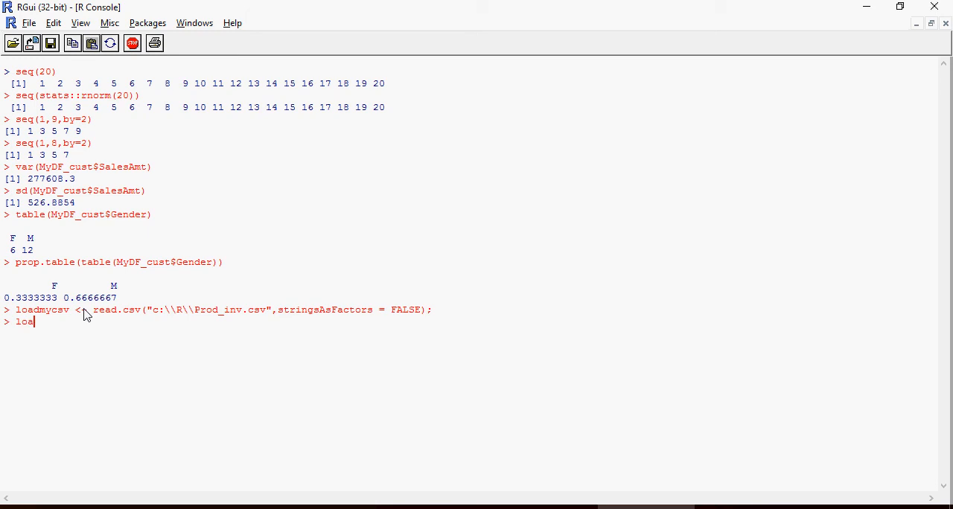
key(Return)
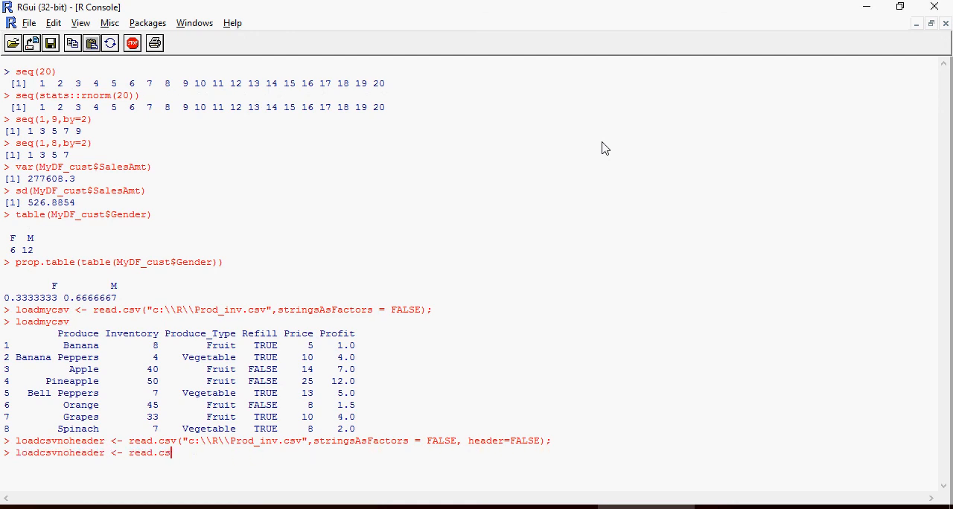
Print loadcsvnoheader with V1–V6 columns and list loadcsvnoheader$V1, Produce to Spinach
key(Return)
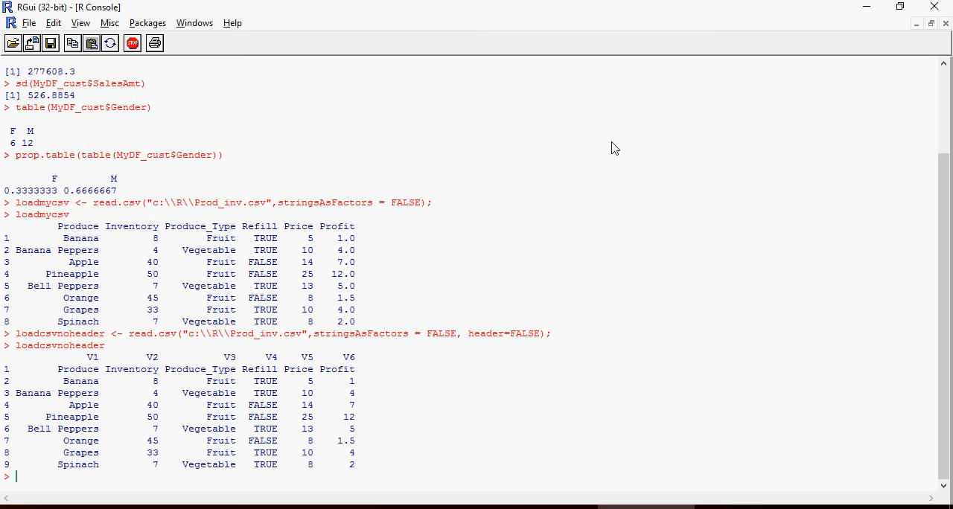
mouse_move(499, 344)
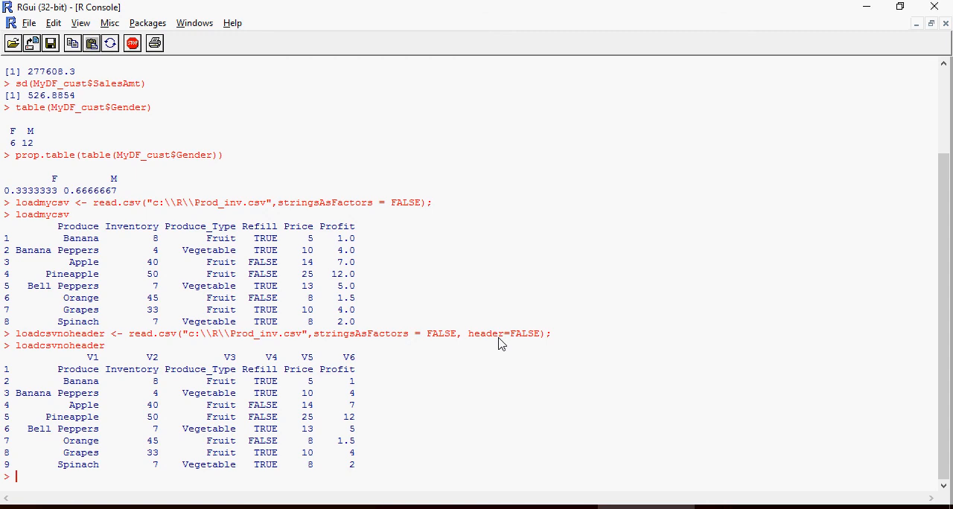
mouse_move(84, 376)
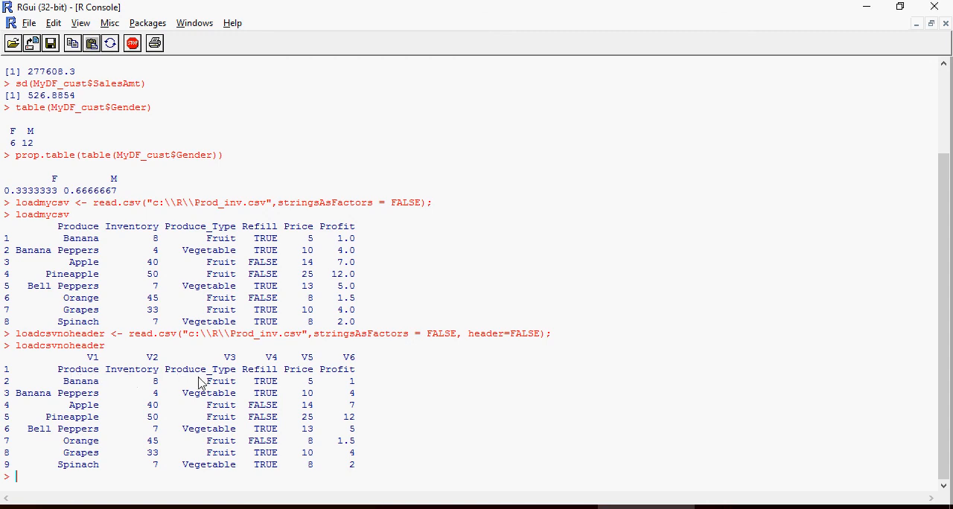
mouse_move(89, 376)
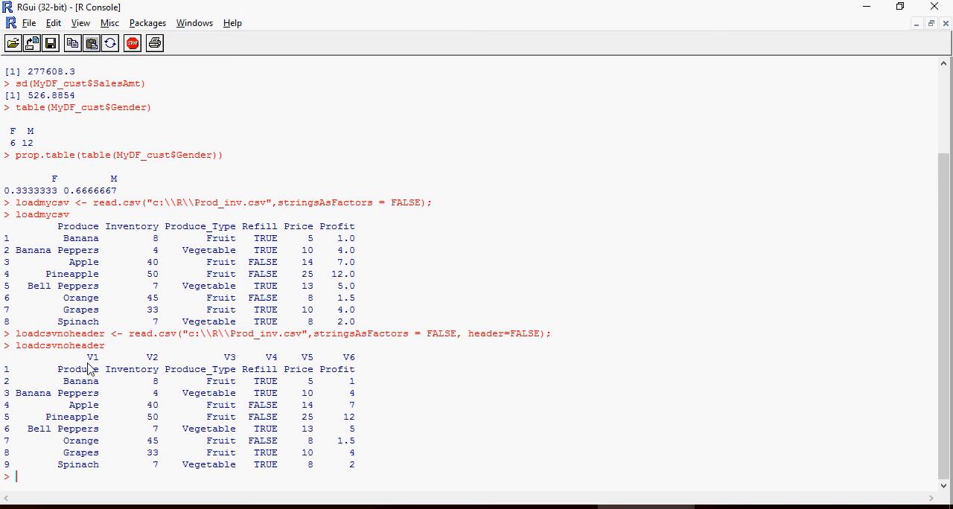
mouse_move(278, 371)
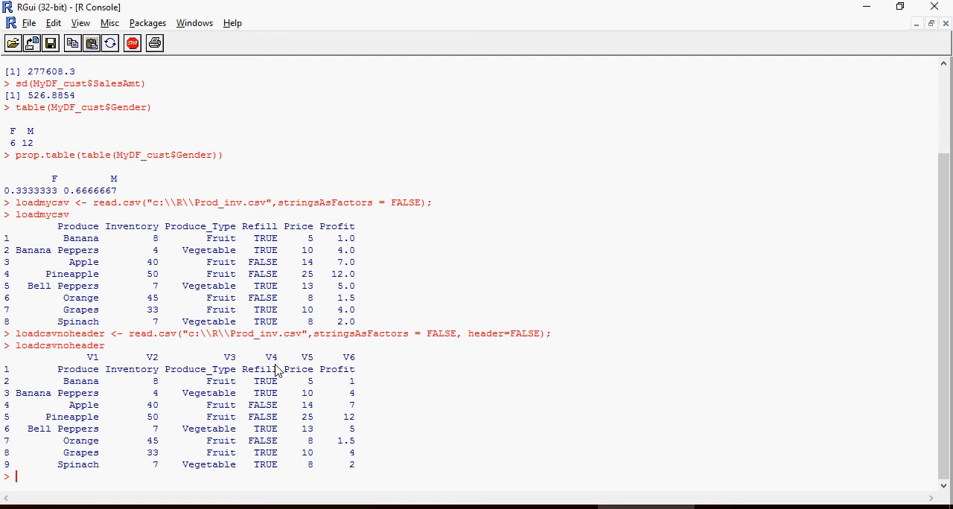
text(loadcsvnoheader$)
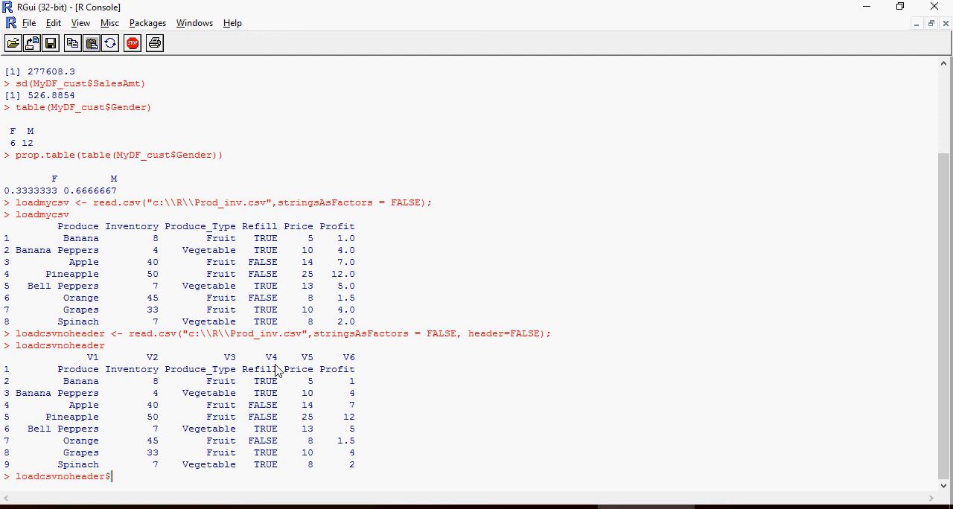
text(V1)
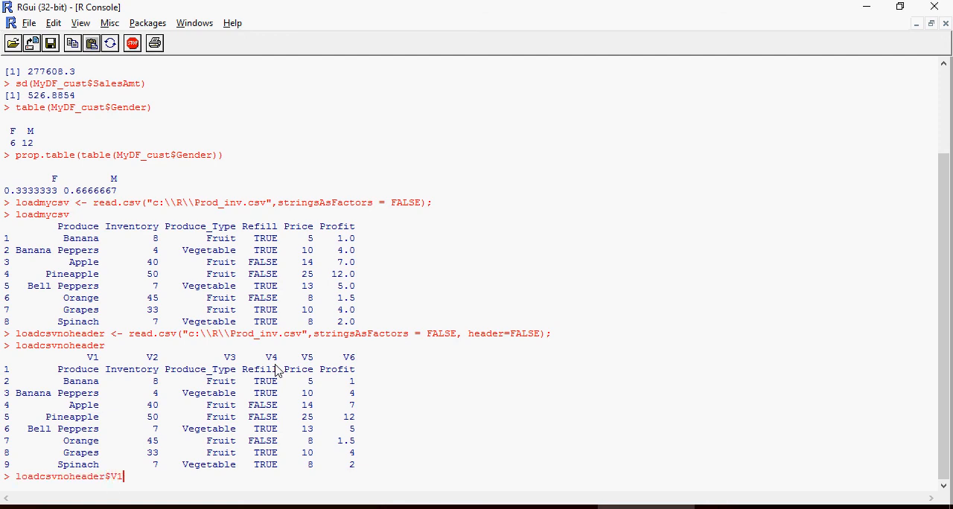
key(Return)
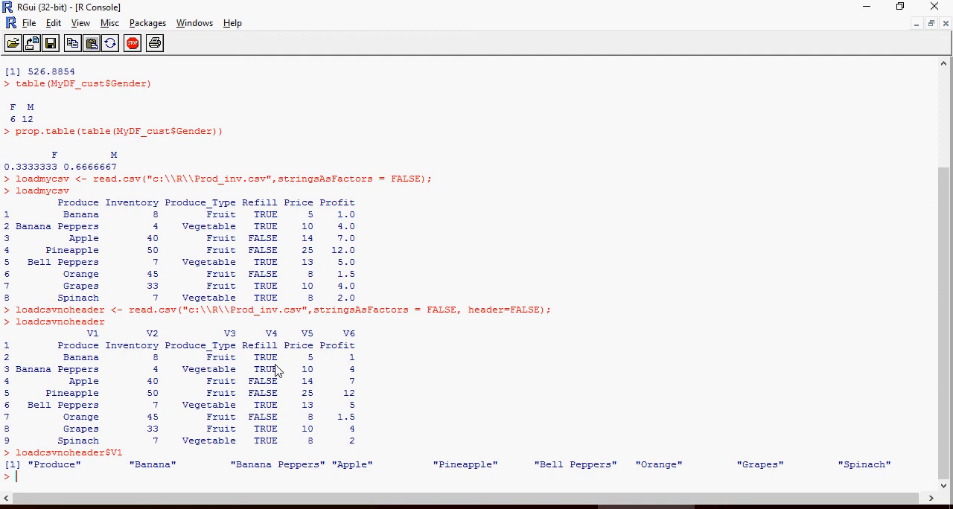